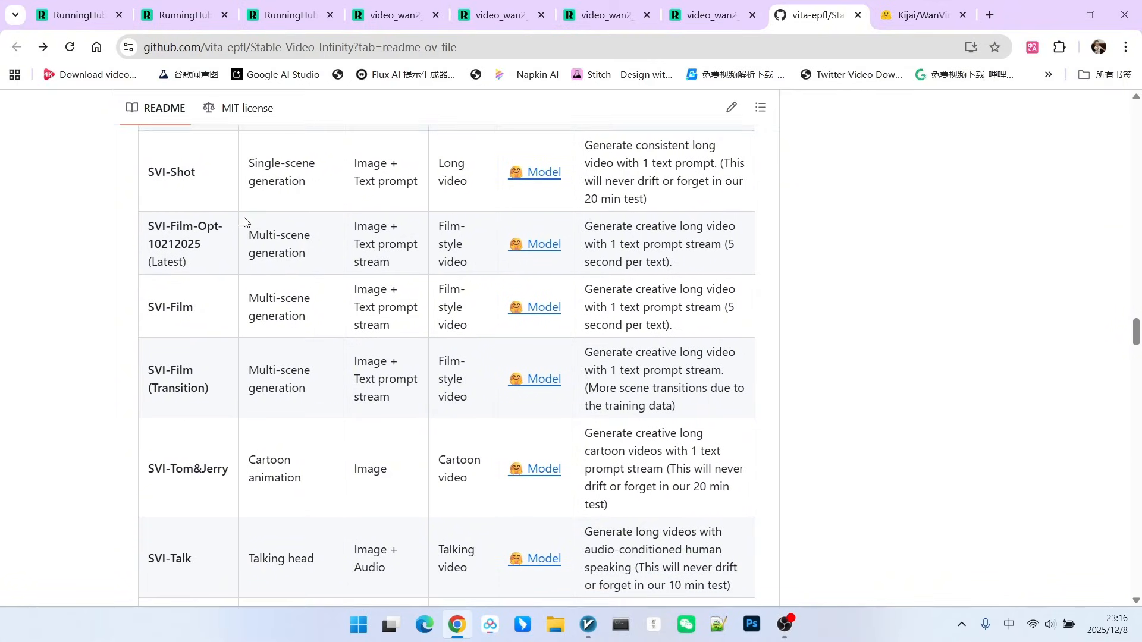
- Highlight 'Image' in SVI-2.0's input and 'Wan 2.1'/'Wan 2.2' in the update notes
{"action": "scroll", "scroll_direction": "down", "scroll_amount": 3}
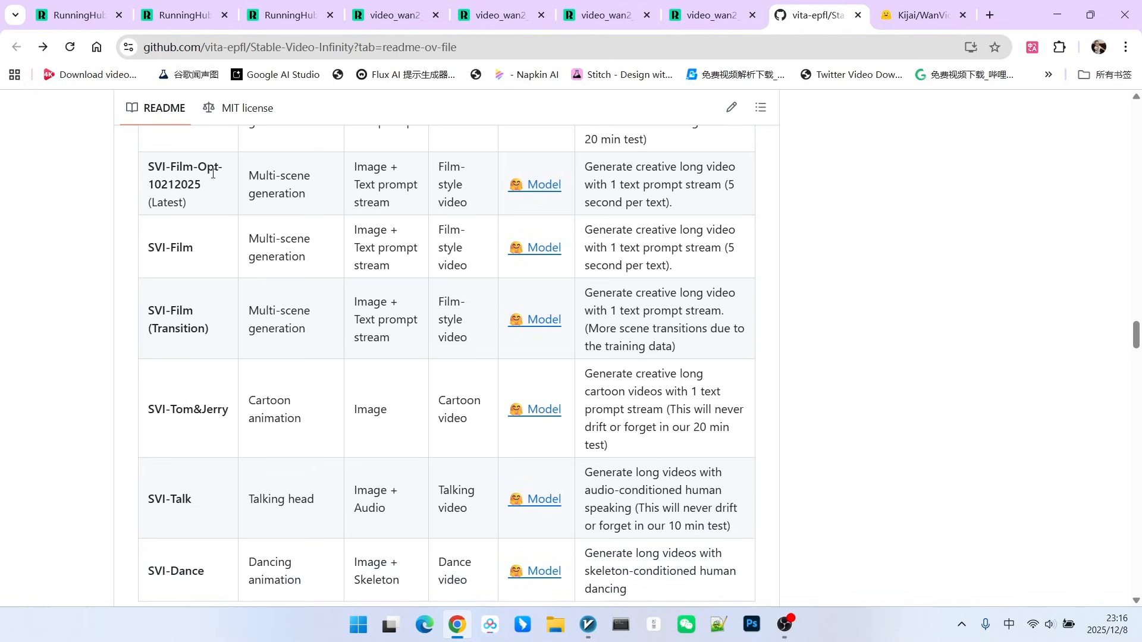
{"action": "scroll", "scroll_direction": "down", "scroll_amount": 3}
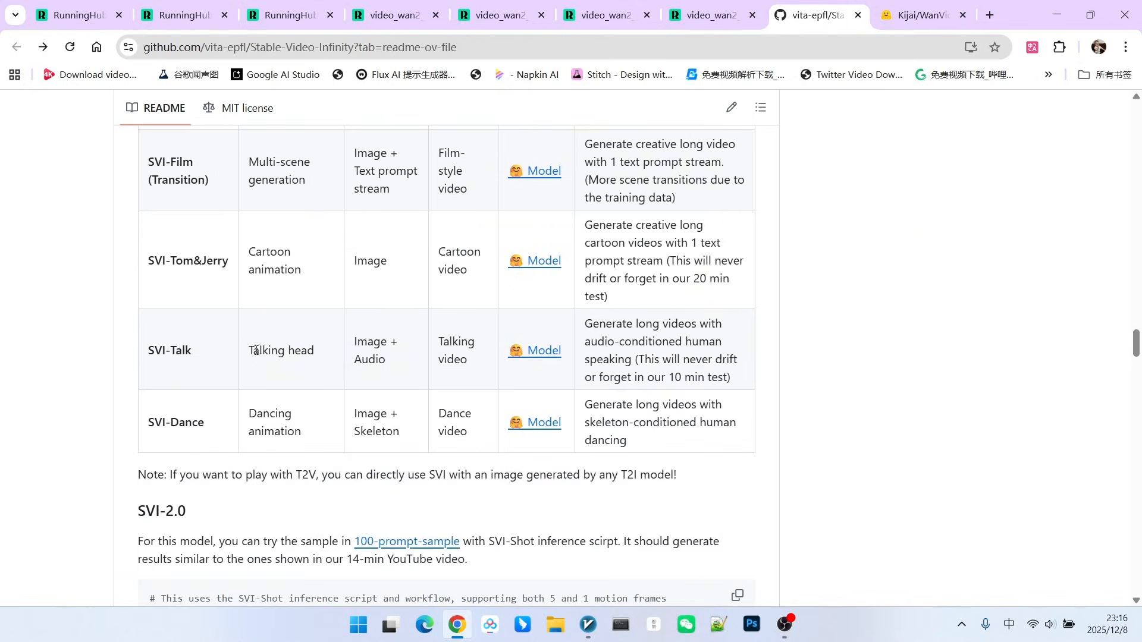
{"action": "scroll", "scroll_direction": "down", "scroll_amount": 3}
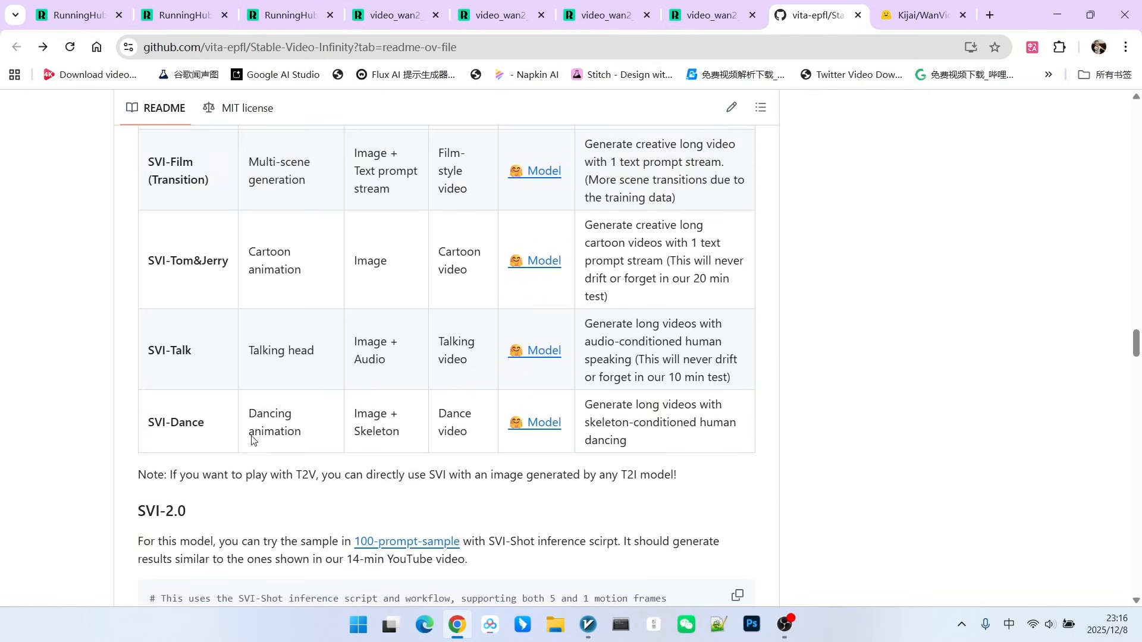
{"action": "scroll", "scroll_direction": "up", "scroll_amount": 3}
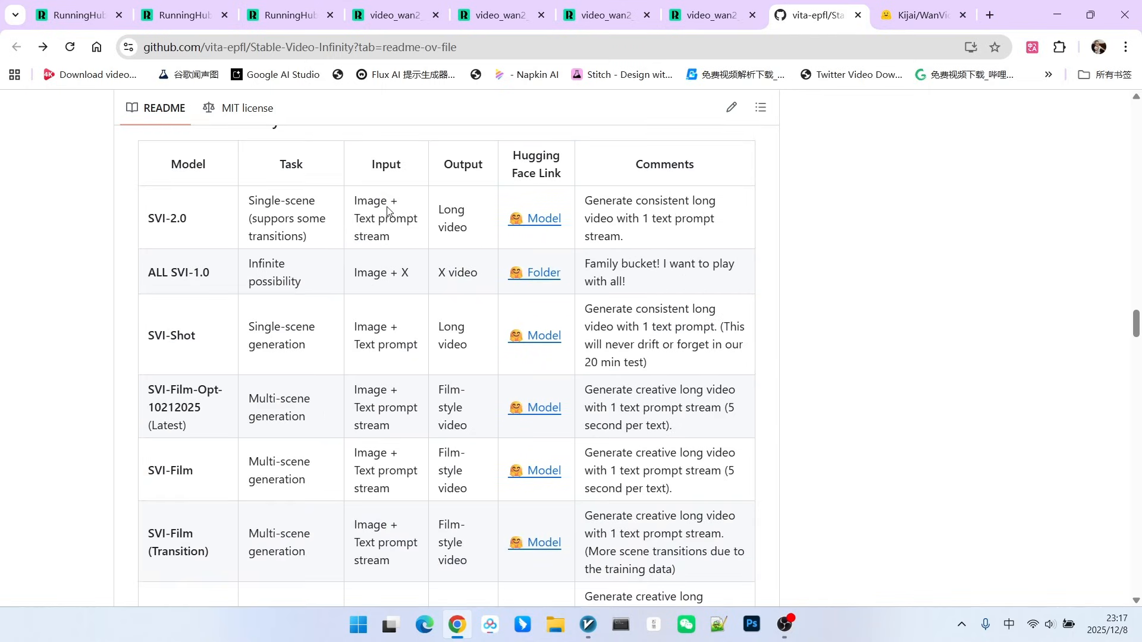
{"action": "mouse_move", "coordinate": [254, 210]}
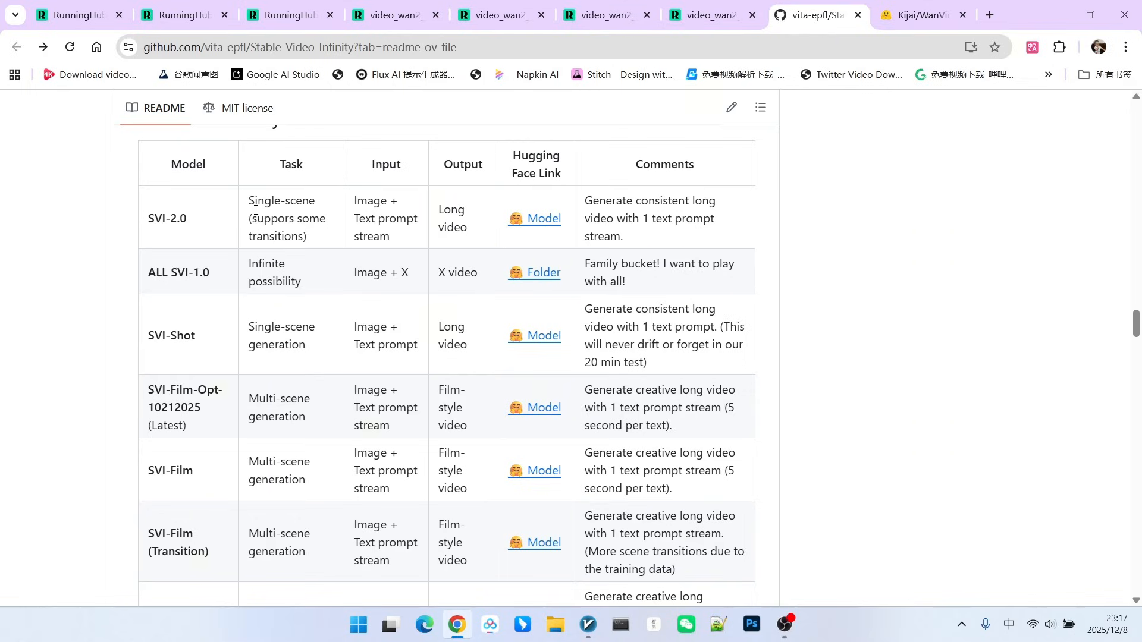
{"action": "mouse_move", "coordinate": [175, 216]}
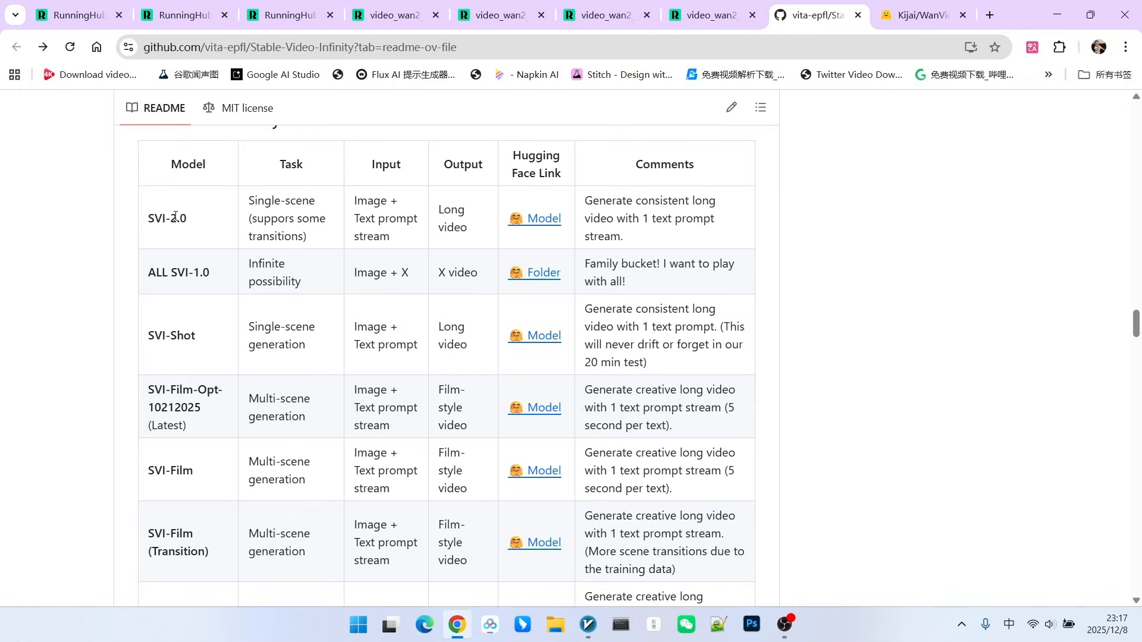
{"action": "mouse_move", "coordinate": [247, 206]}
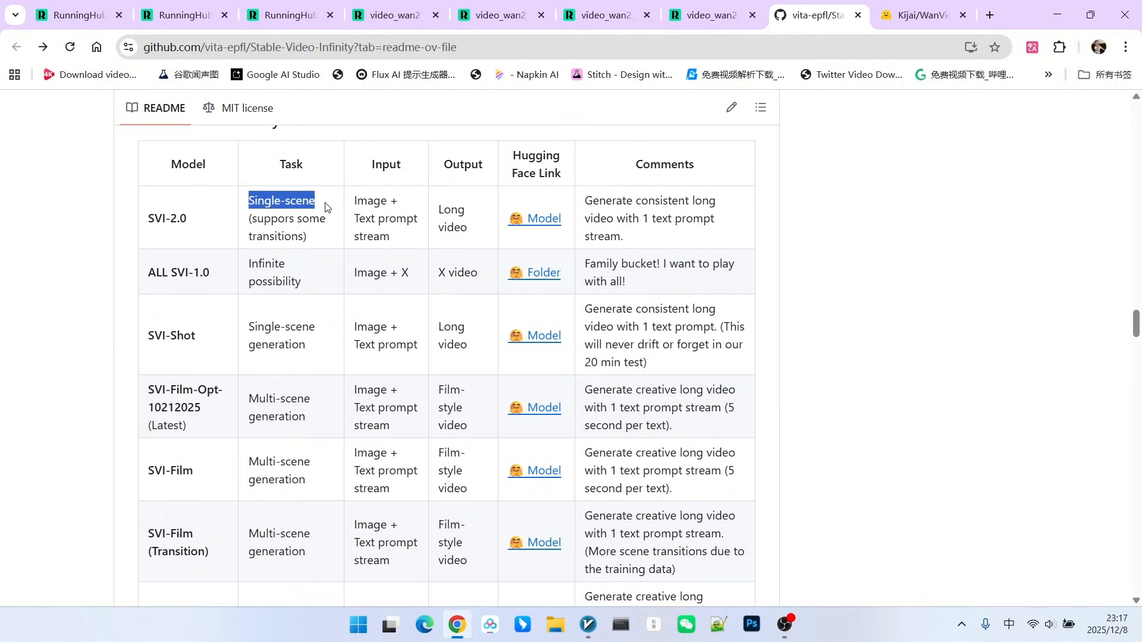
{"action": "scroll", "scroll_direction": "down", "scroll_amount": 3}
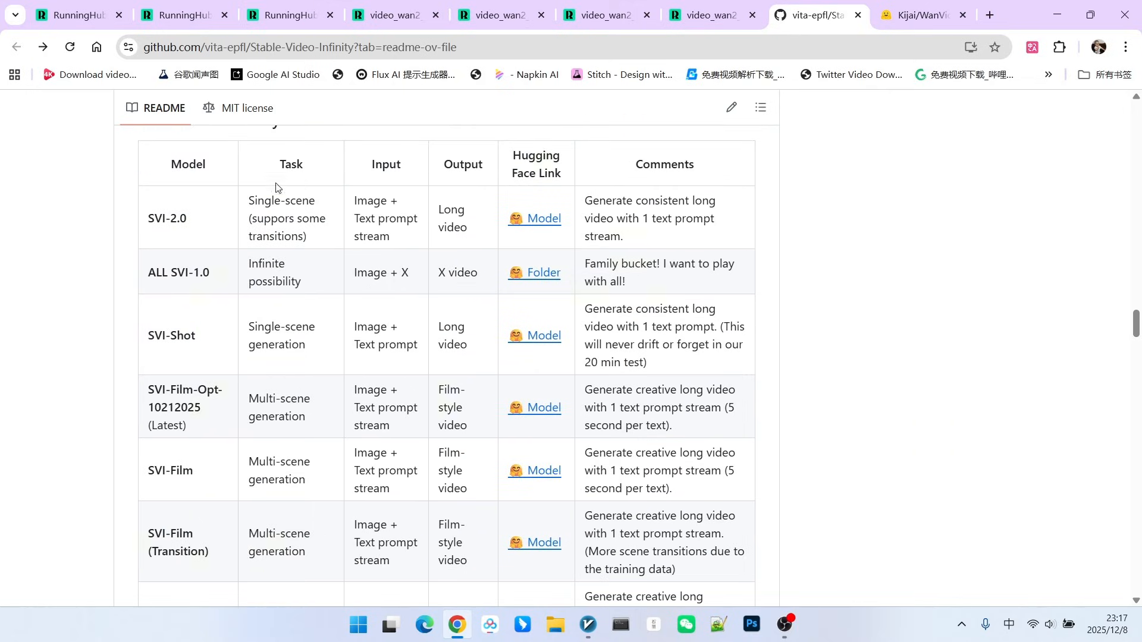
{"action": "mouse_move", "coordinate": [388, 181]}
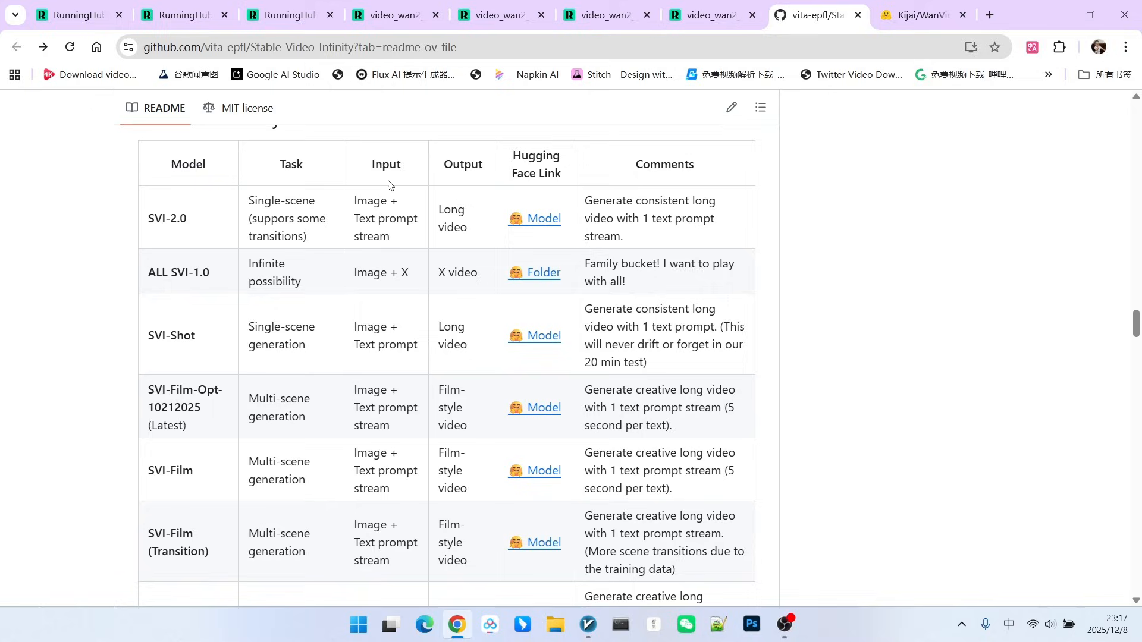
{"action": "double_click", "coordinate": [370, 201]}
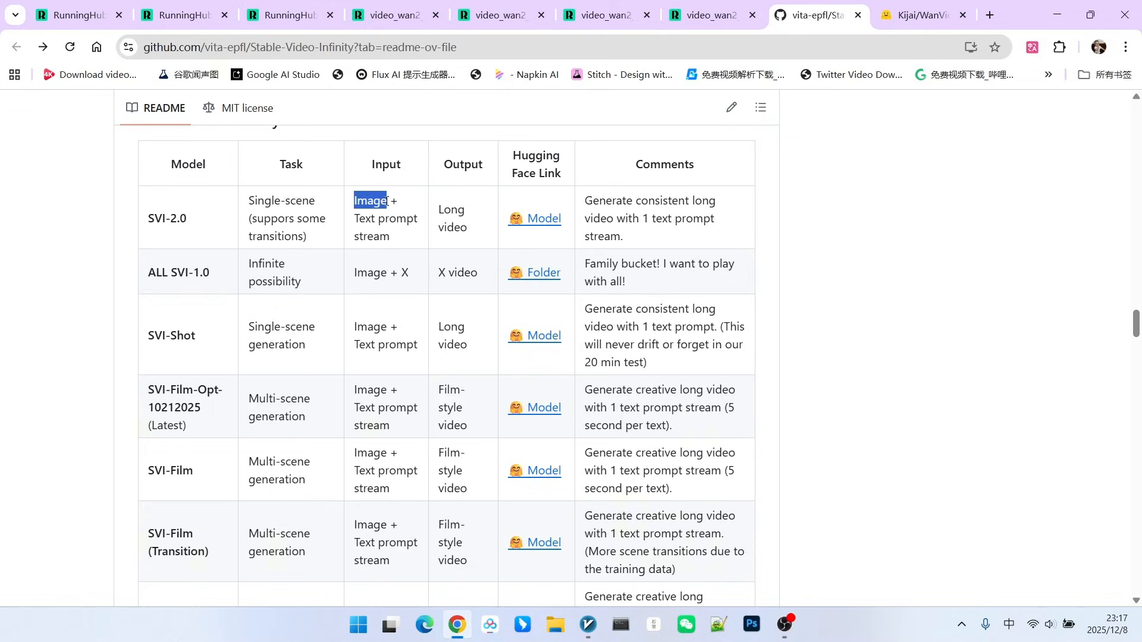
{"action": "left_click_drag", "start_coordinate": [354, 219], "coordinate": [391, 236]}
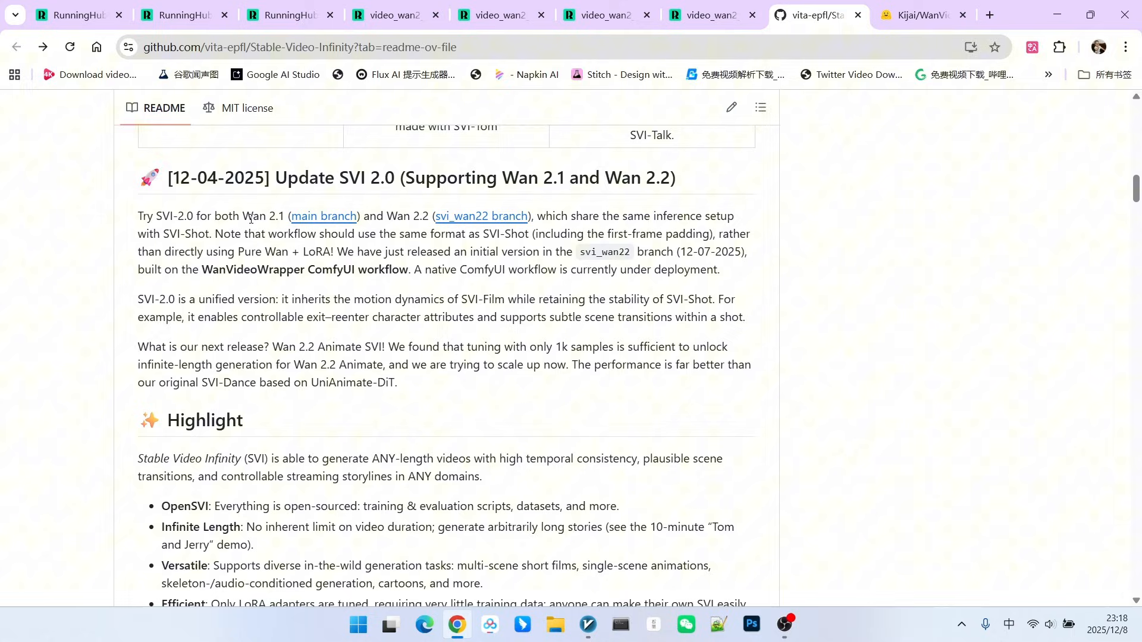
{"action": "double_click", "coordinate": [264, 216]}
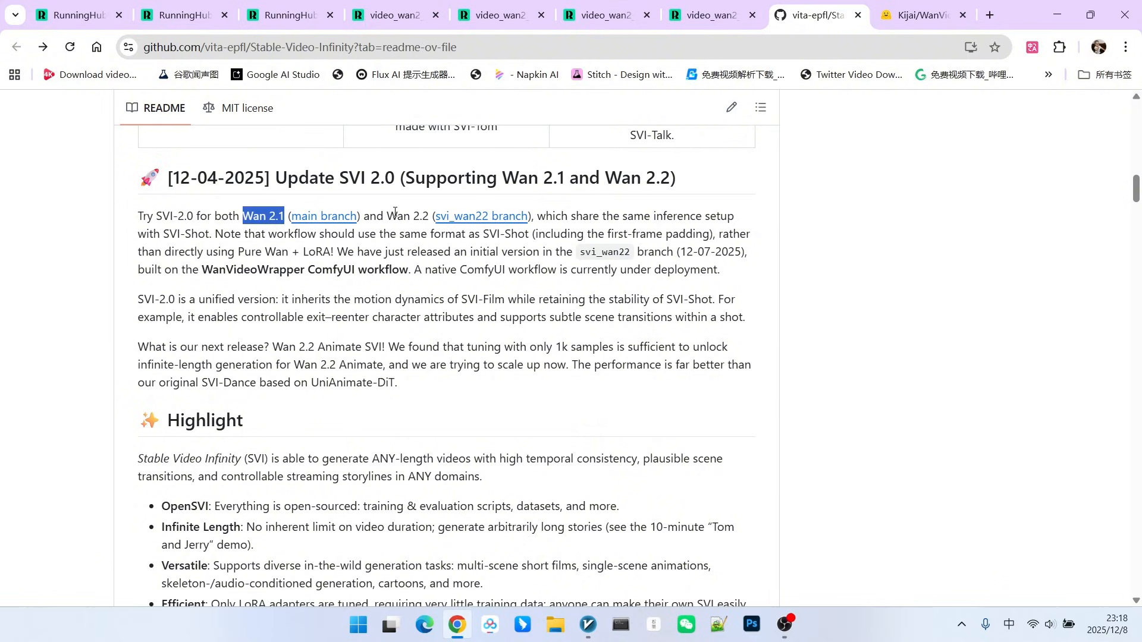
{"action": "left_click", "coordinate": [407, 273]}
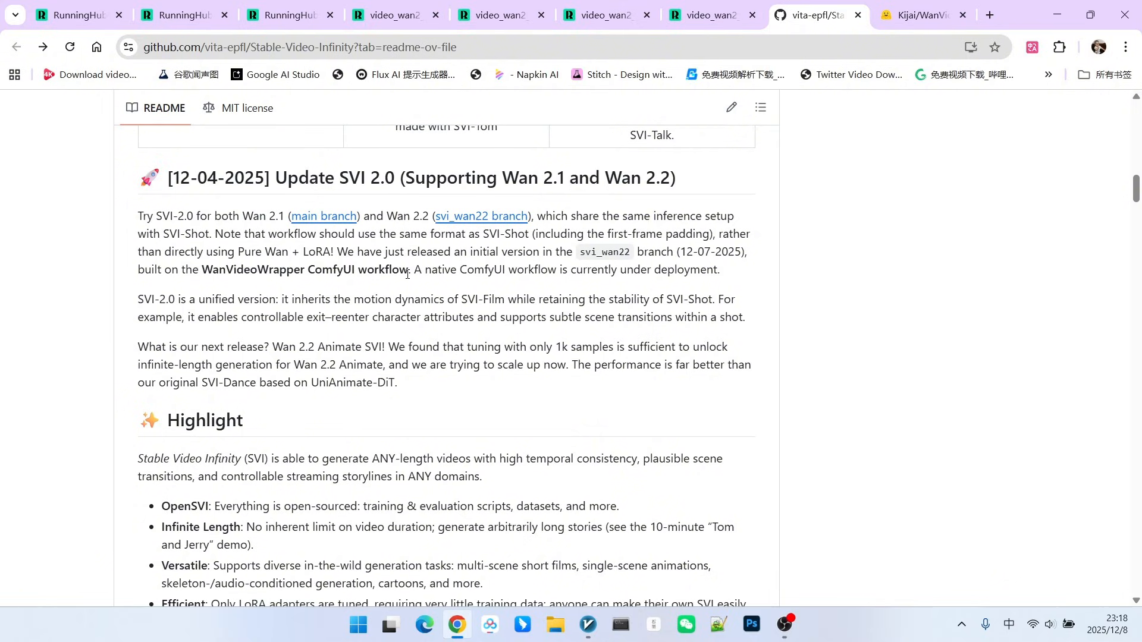
{"action": "mouse_move", "coordinate": [293, 226]}
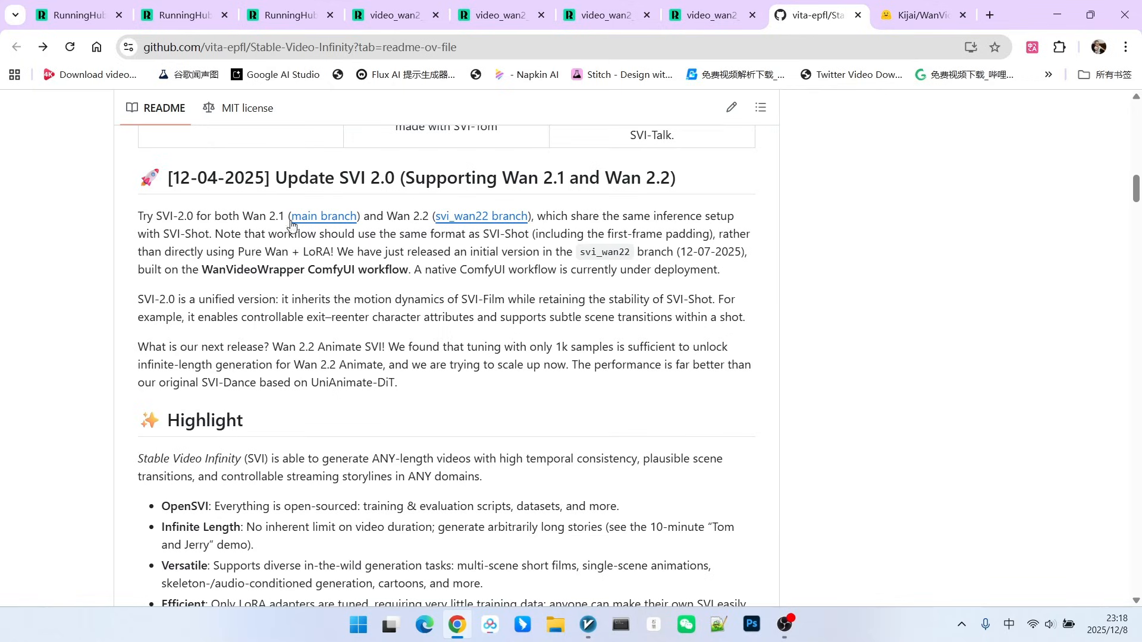
{"action": "mouse_move", "coordinate": [394, 211]}
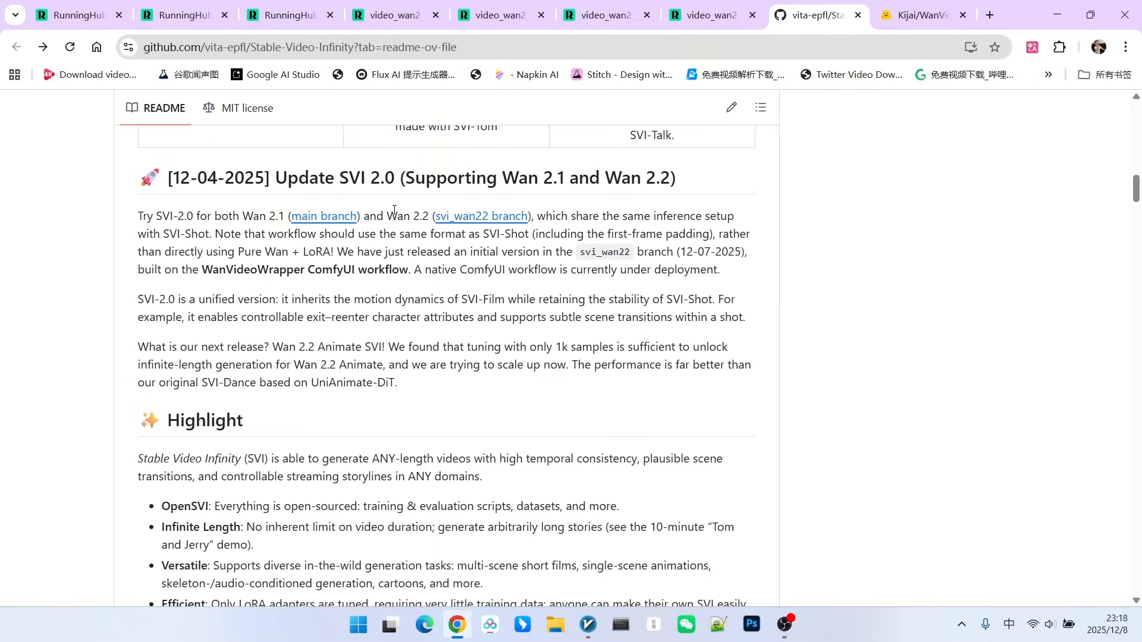
{"action": "double_click", "coordinate": [392, 216]}
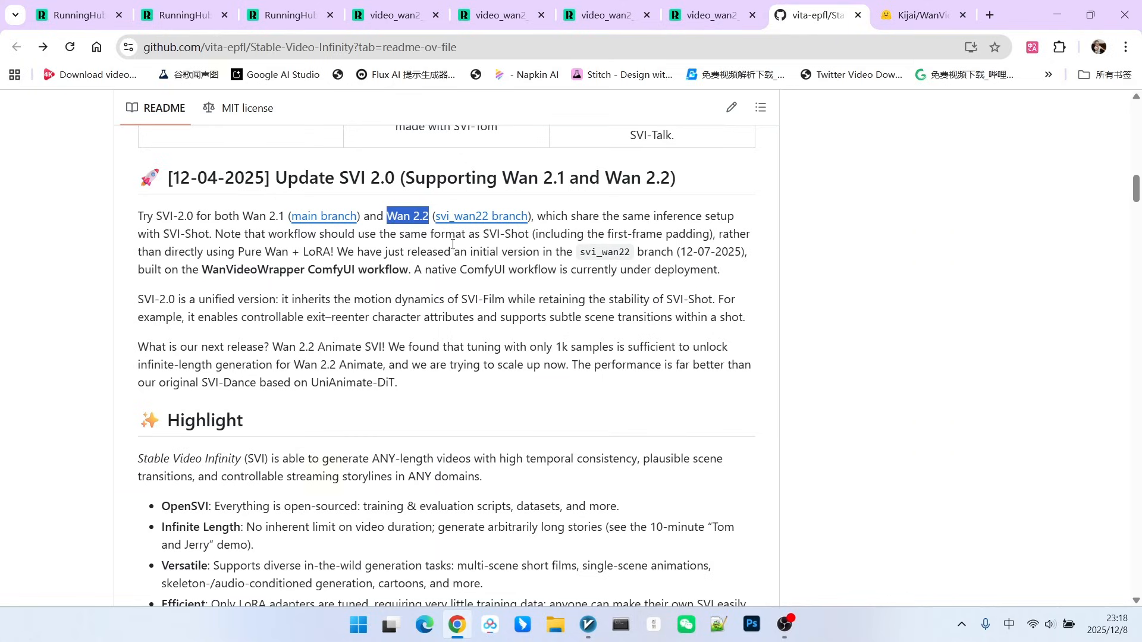
{"action": "mouse_move", "coordinate": [430, 251]}
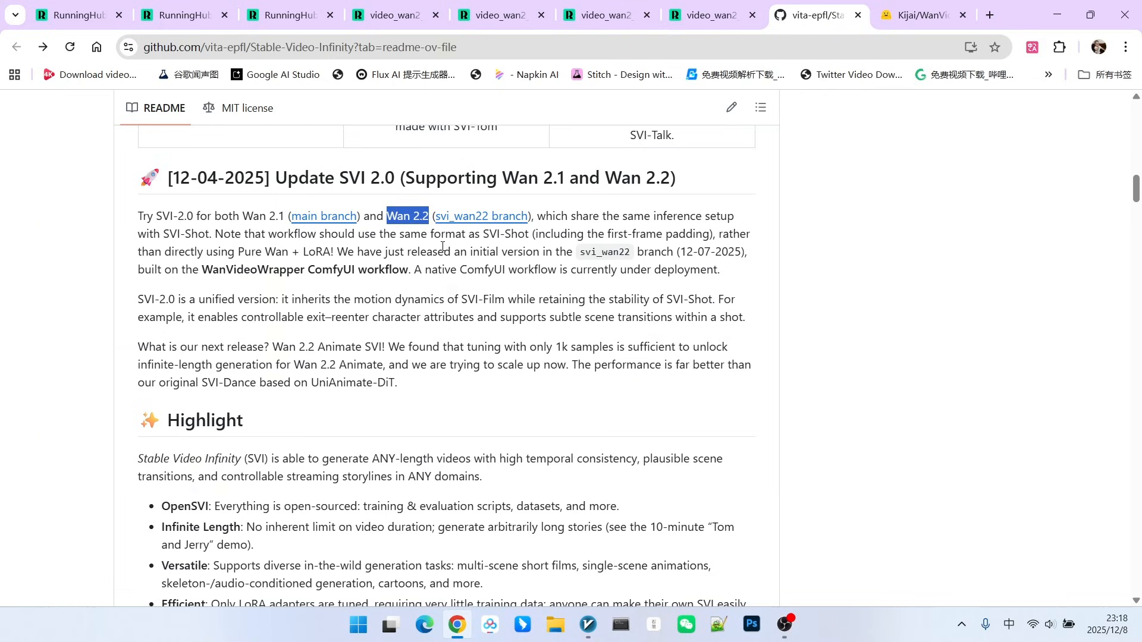
- On the Stable-Video-Infinity LoRA files page, enter the v2.0 folder listing the three SVI LoRAs
{"action": "left_click", "coordinate": [912, 15]}
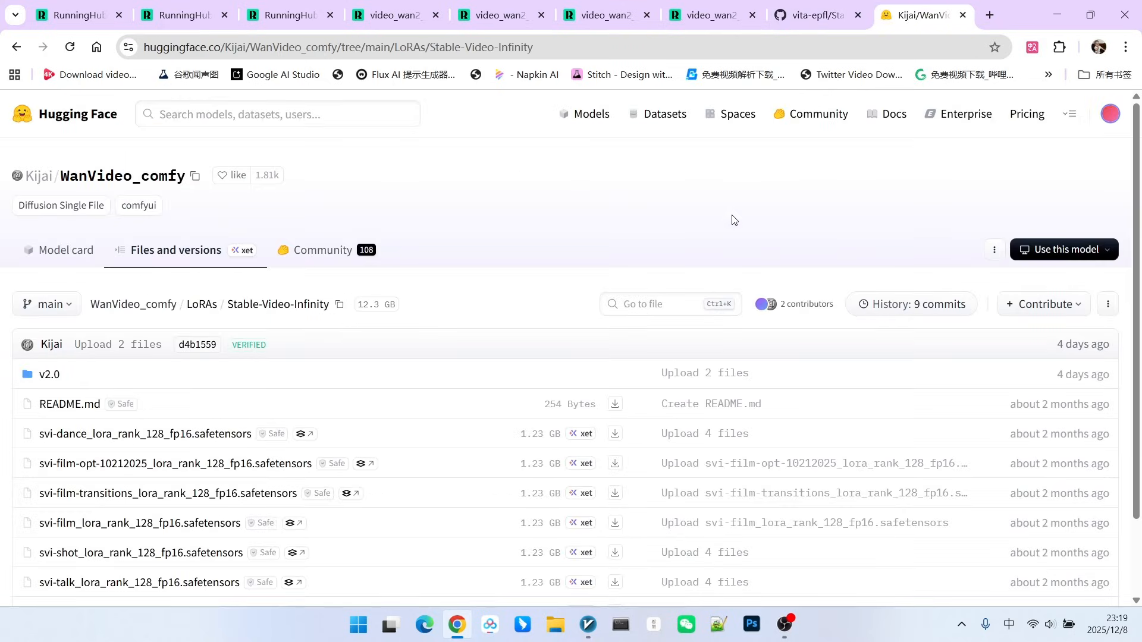
{"action": "mouse_move", "coordinate": [588, 223]}
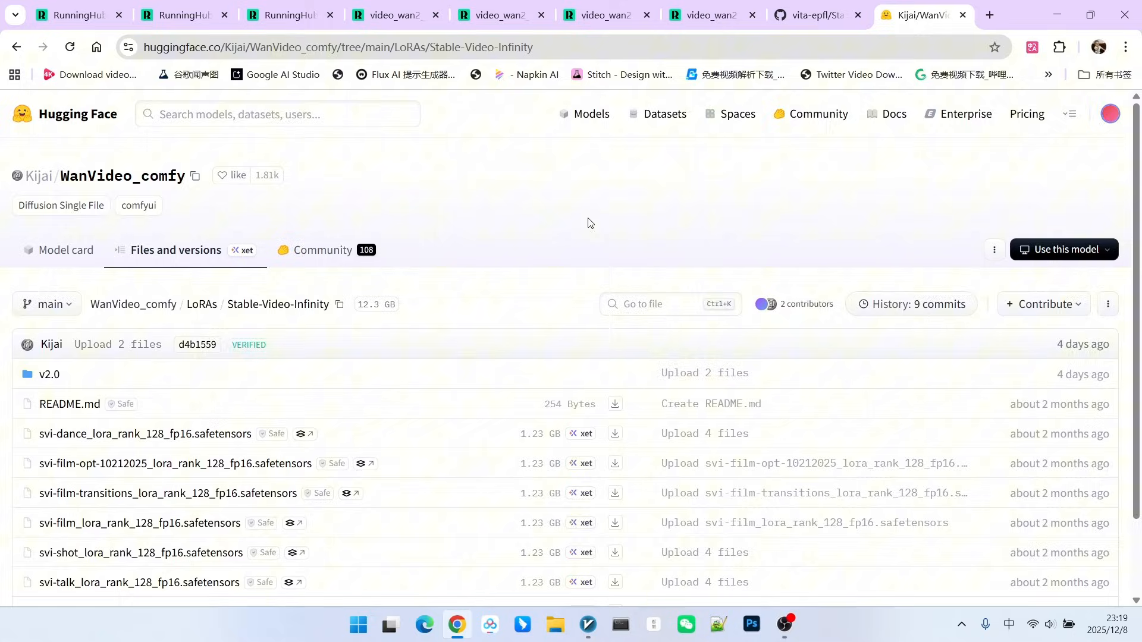
{"action": "mouse_move", "coordinate": [468, 204]}
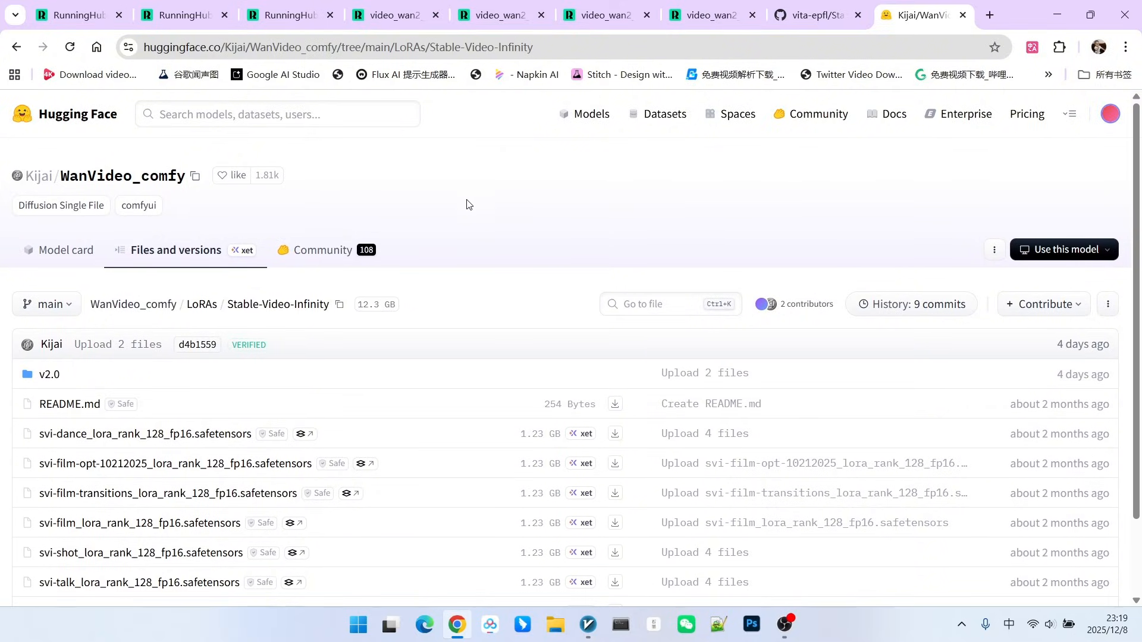
{"action": "mouse_move", "coordinate": [331, 330]}
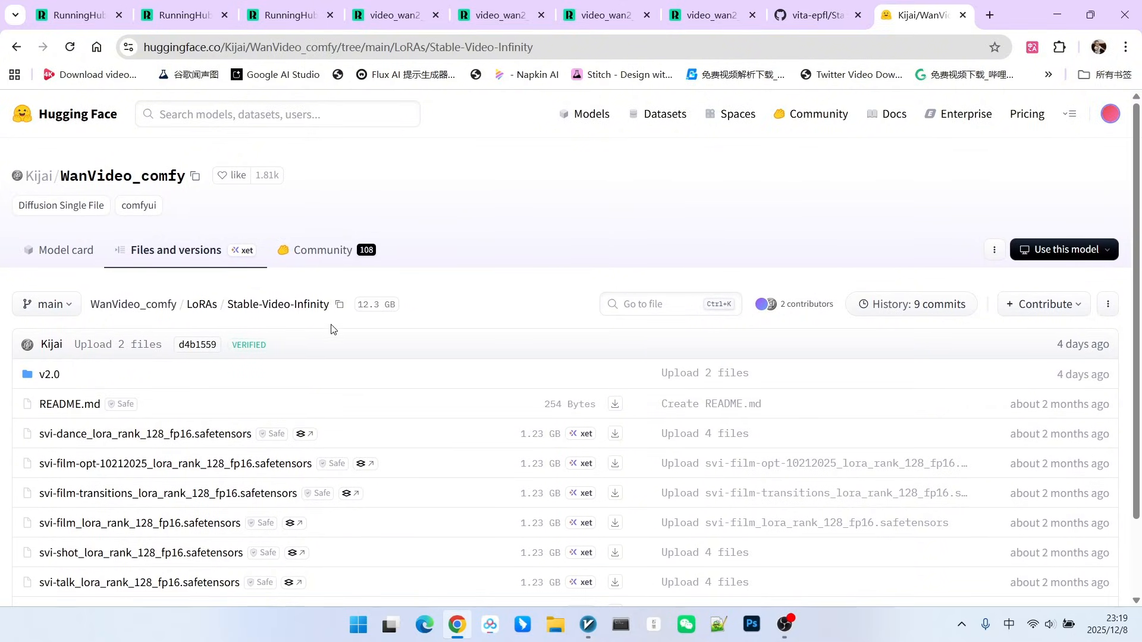
{"action": "scroll", "scroll_direction": "down", "scroll_amount": 3}
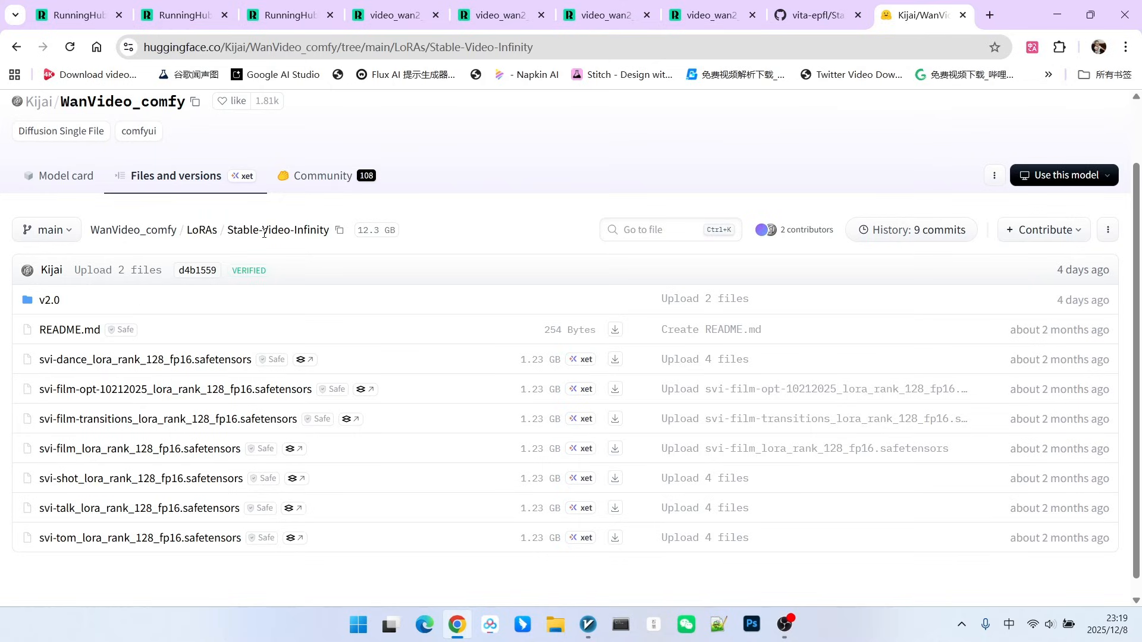
{"action": "mouse_move", "coordinate": [295, 292]}
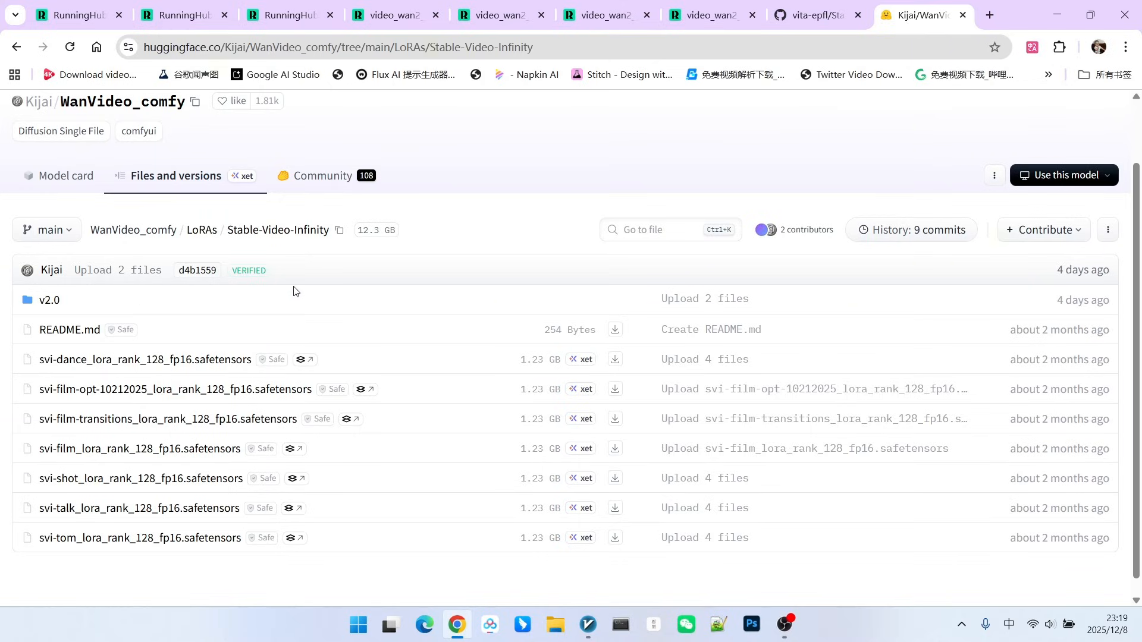
{"action": "mouse_move", "coordinate": [49, 299]}
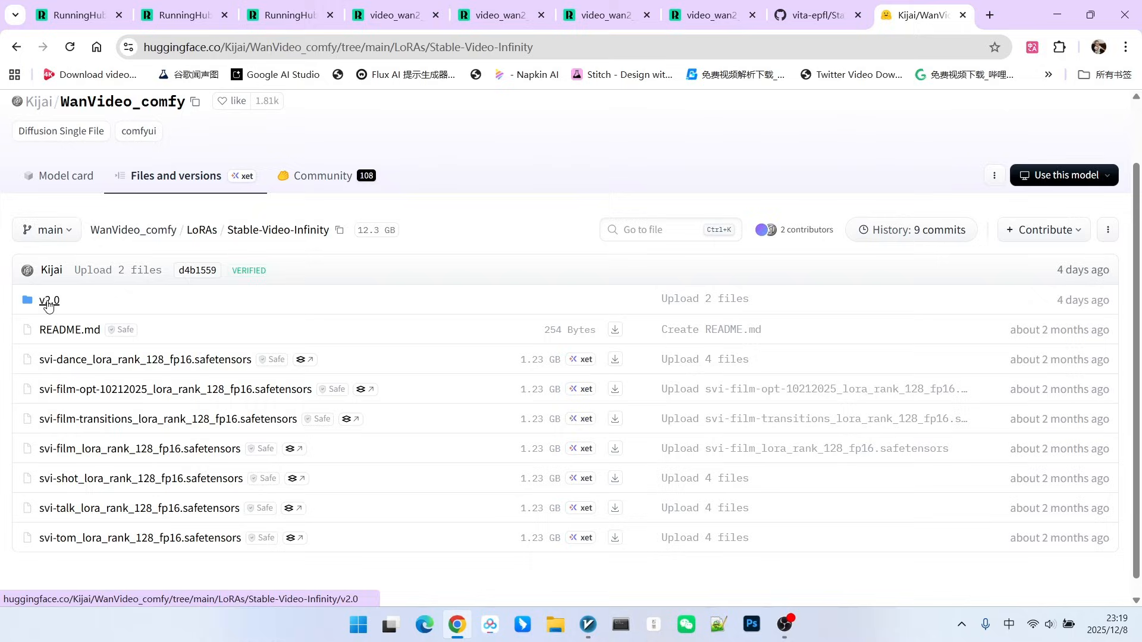
{"action": "left_click", "coordinate": [47, 300]}
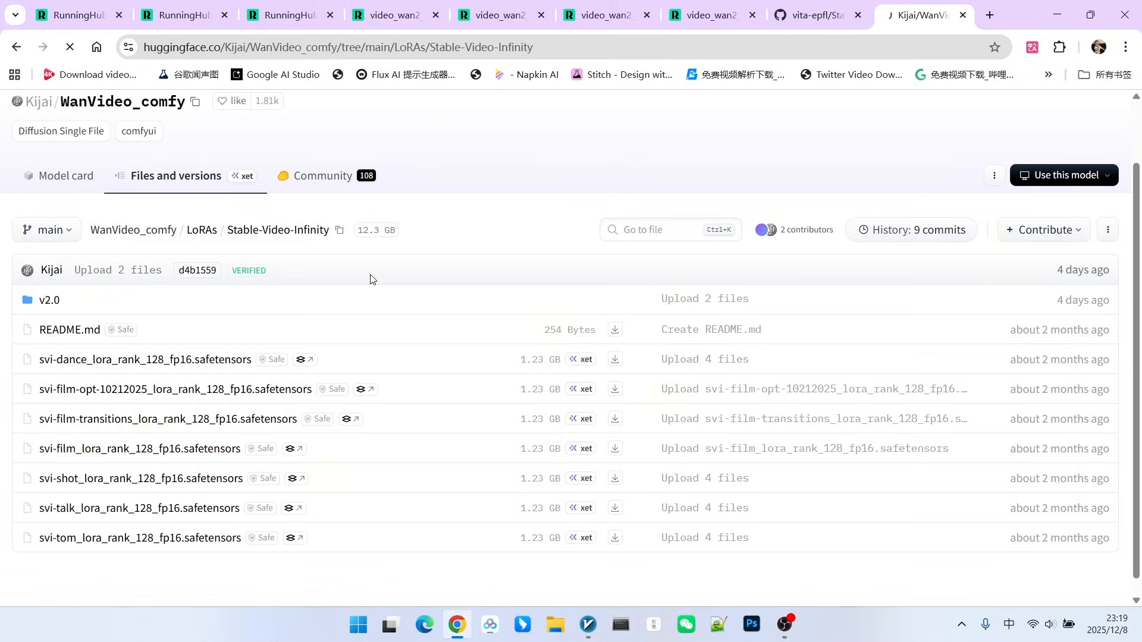
{"action": "left_click", "coordinate": [49, 300]}
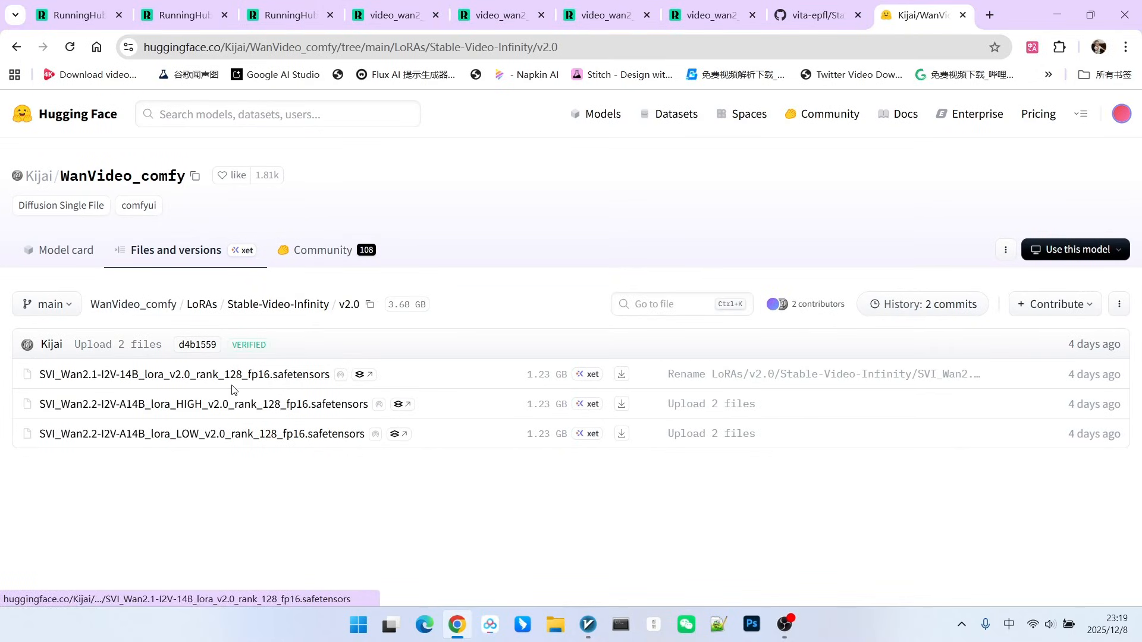
{"action": "mouse_move", "coordinate": [204, 378]}
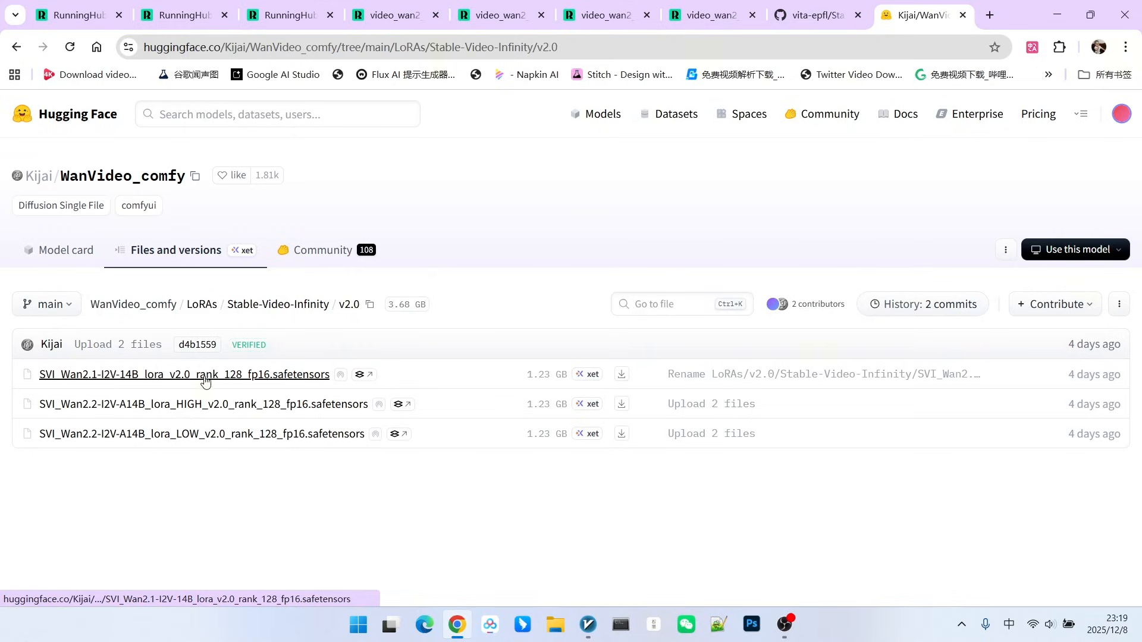
{"action": "mouse_move", "coordinate": [96, 404]}
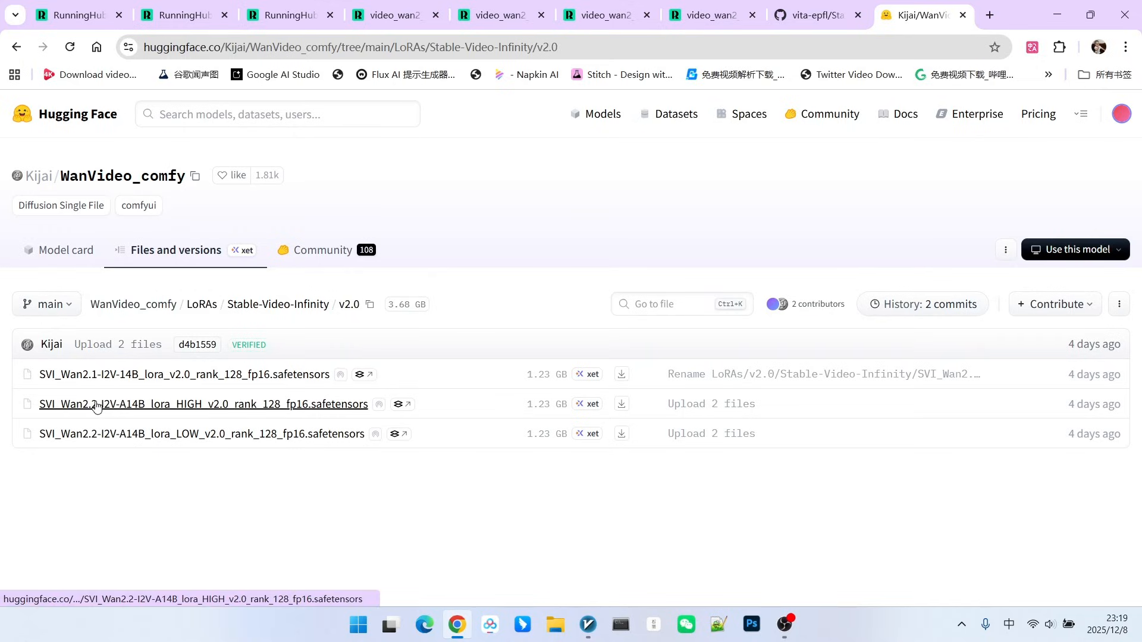
{"action": "mouse_move", "coordinate": [222, 394]}
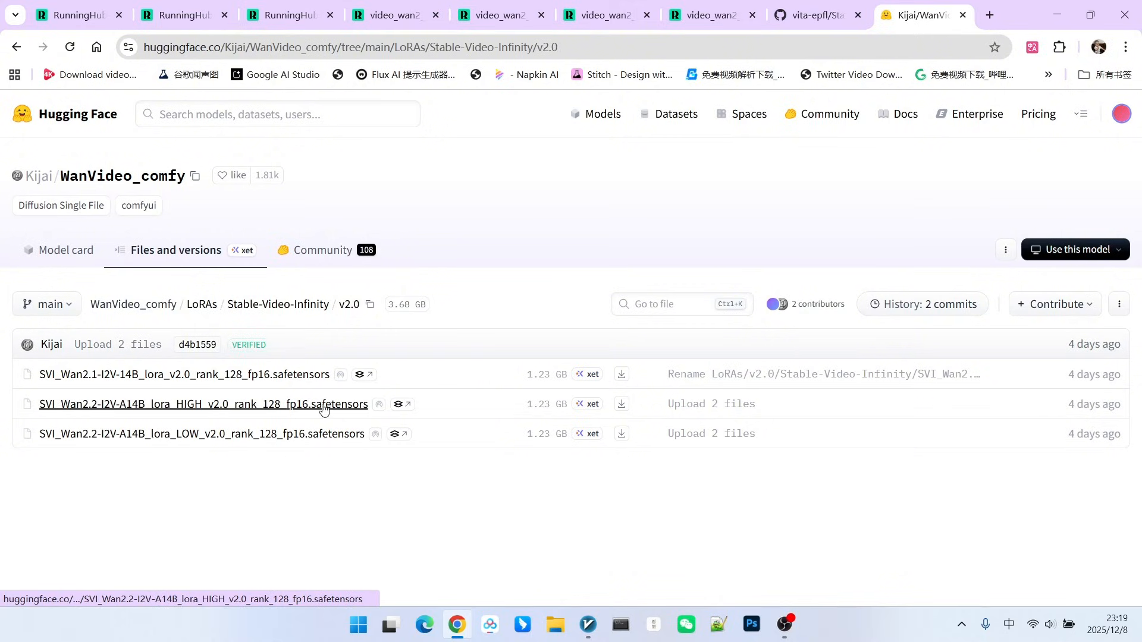
{"action": "mouse_move", "coordinate": [301, 401]}
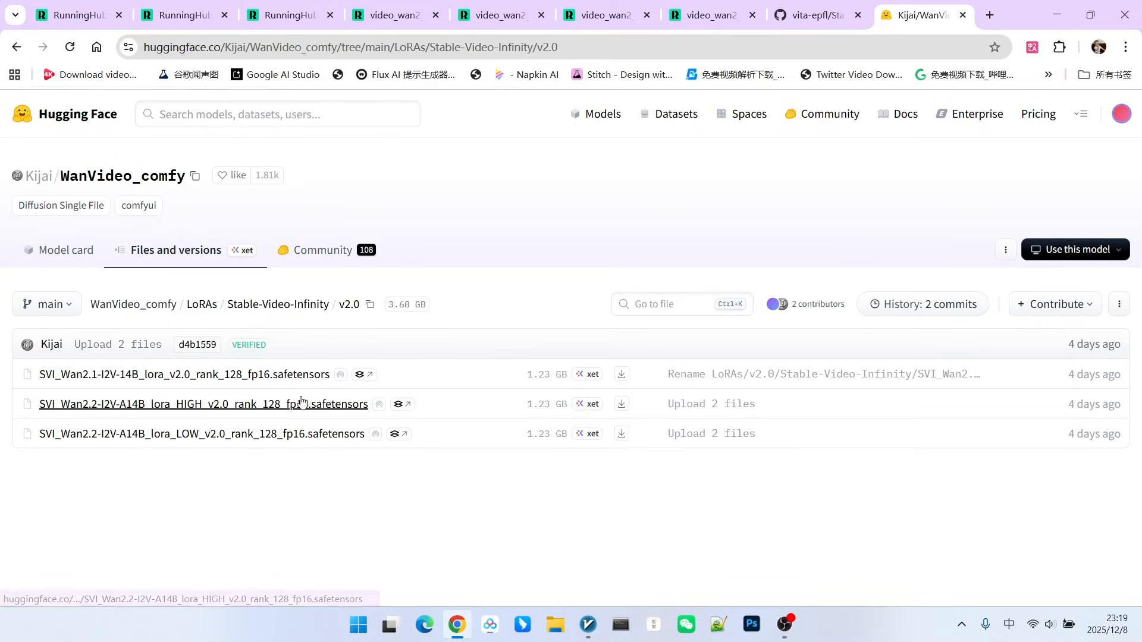
{"action": "mouse_move", "coordinate": [413, 335]}
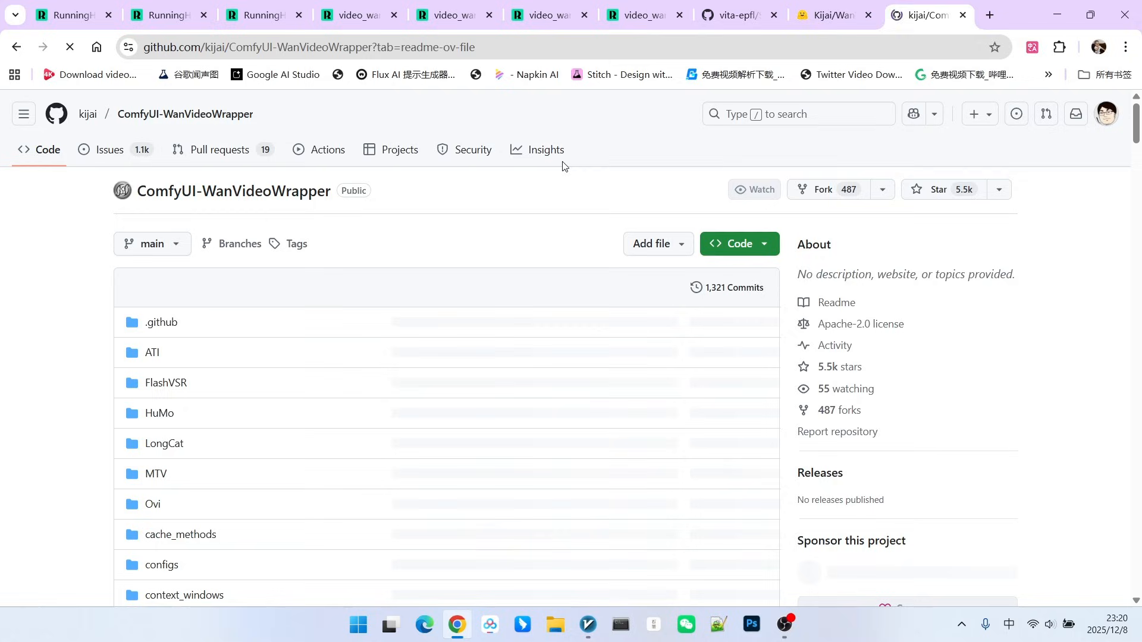
{"action": "mouse_move", "coordinate": [233, 191]}
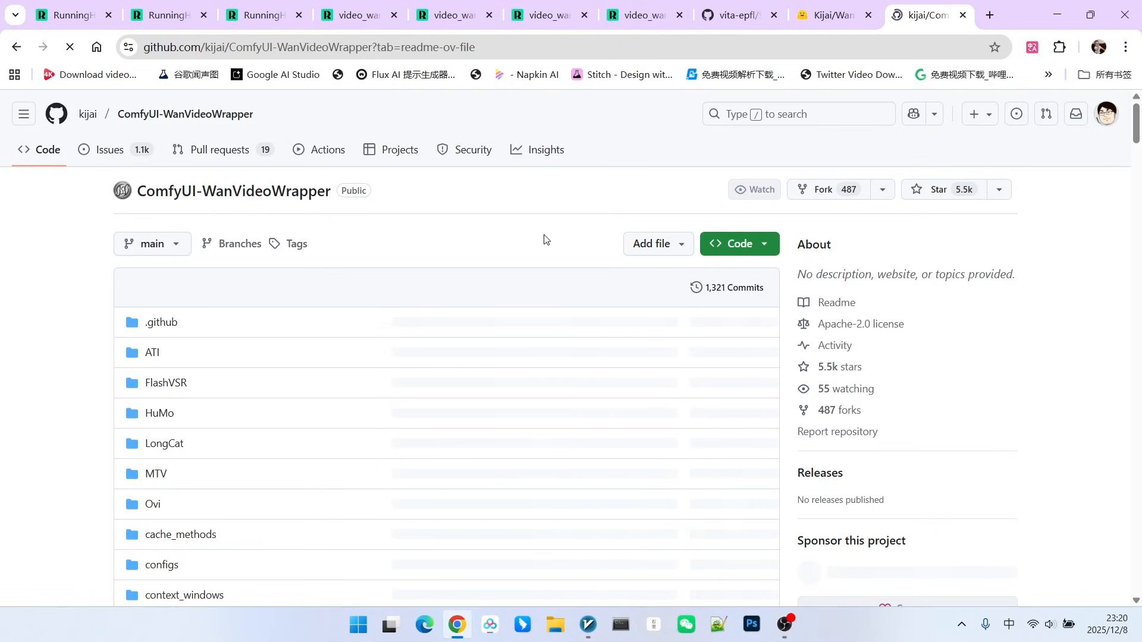
- View kijai's ComfyUI-WanVideoWrapper repository Code page on GitHub
{"action": "left_click", "coordinate": [168, 14]}
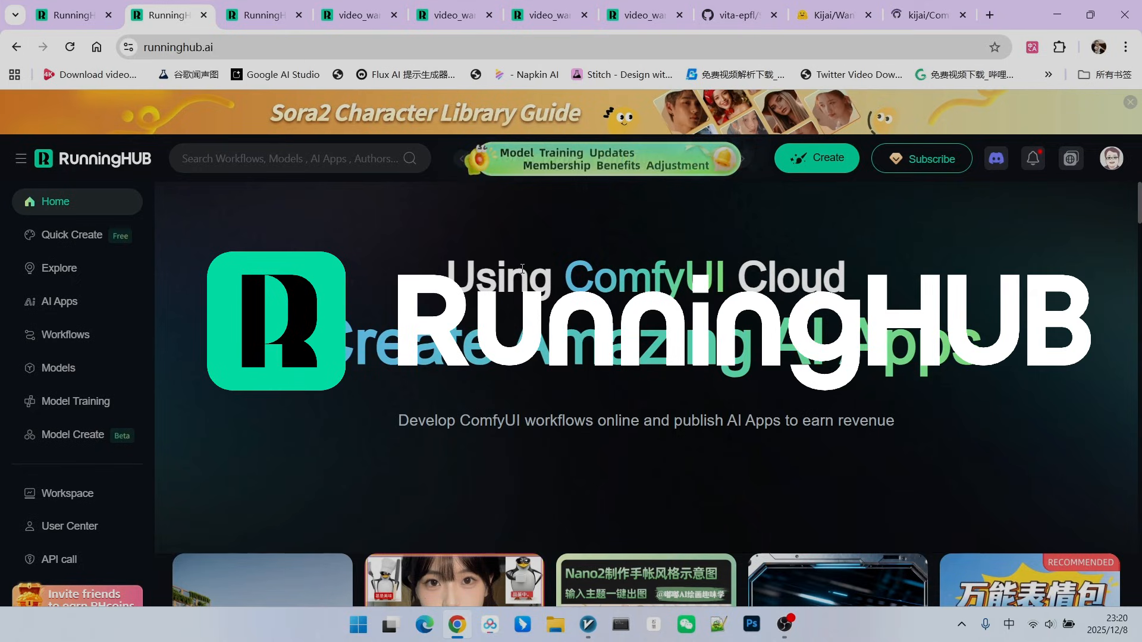
- Show the high- and low-noise Wan2.2 model loaders with SVI LoRAs in the svi2 workflow
{"action": "left_click", "coordinate": [357, 14]}
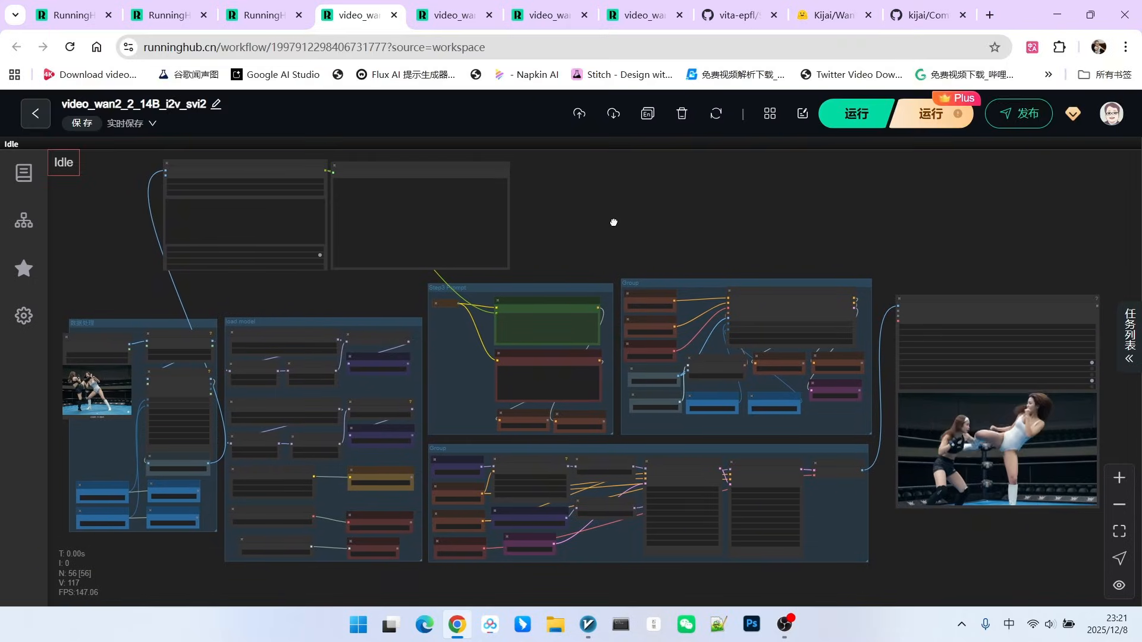
{"action": "left_click_drag", "start_coordinate": [613, 222], "coordinate": [622, 224]}
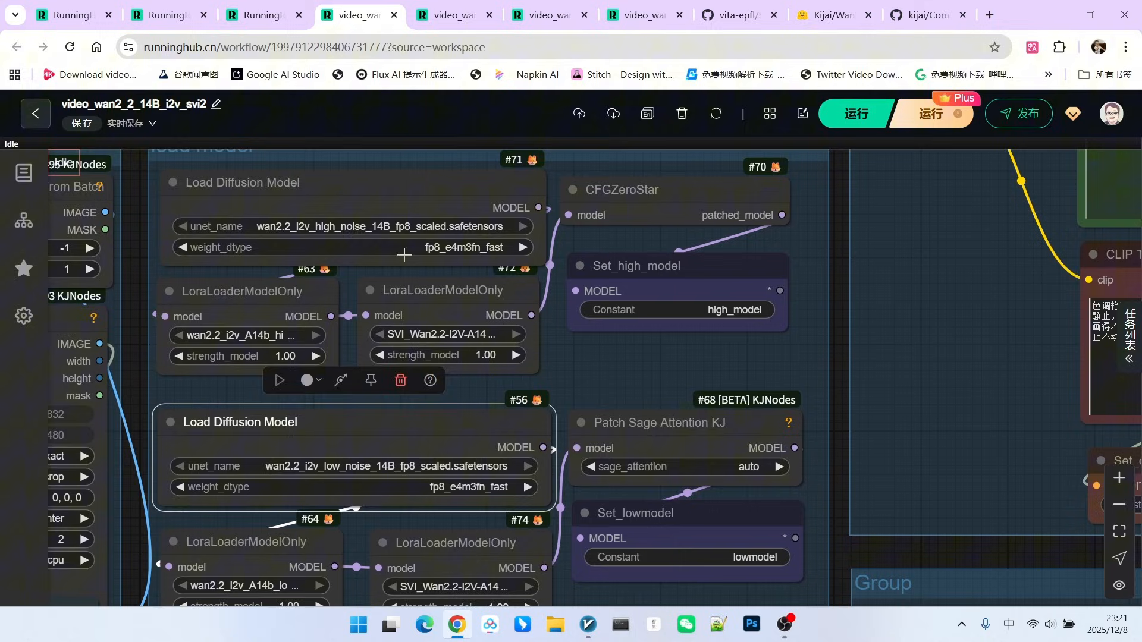
{"action": "mouse_move", "coordinate": [411, 435]}
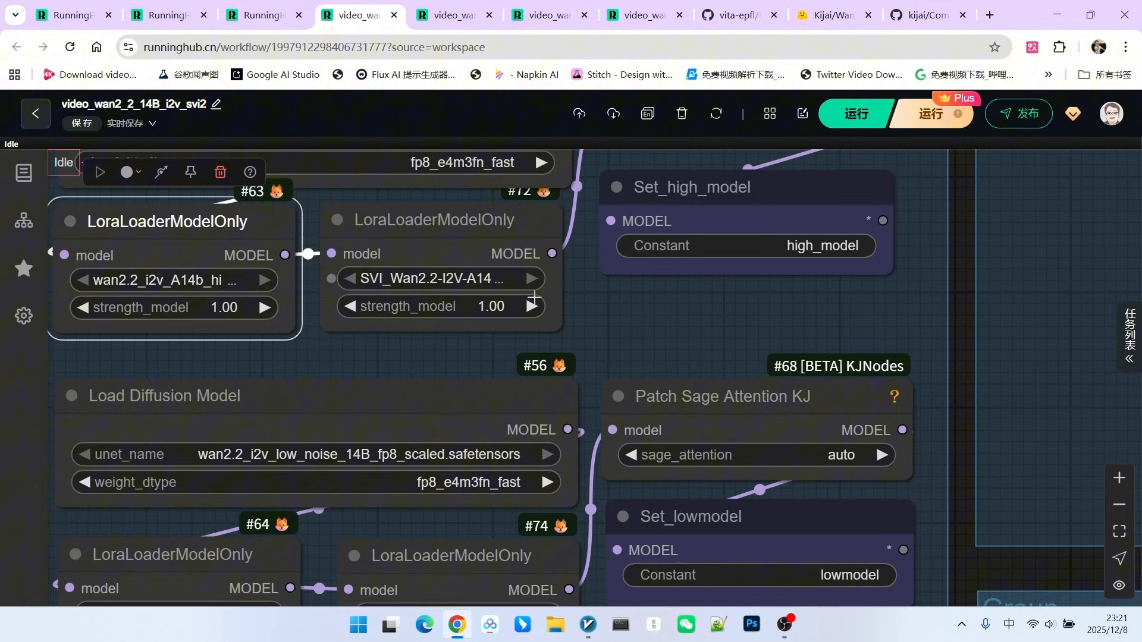
{"action": "scroll", "scroll_direction": "down", "scroll_amount": 3}
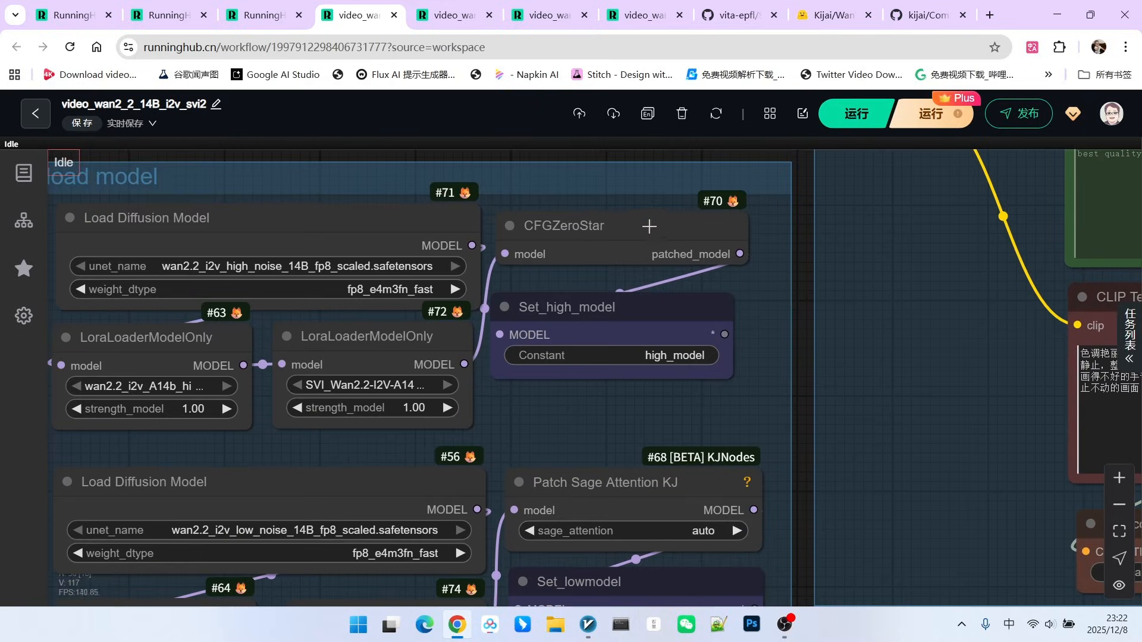
{"action": "left_click", "coordinate": [564, 225]}
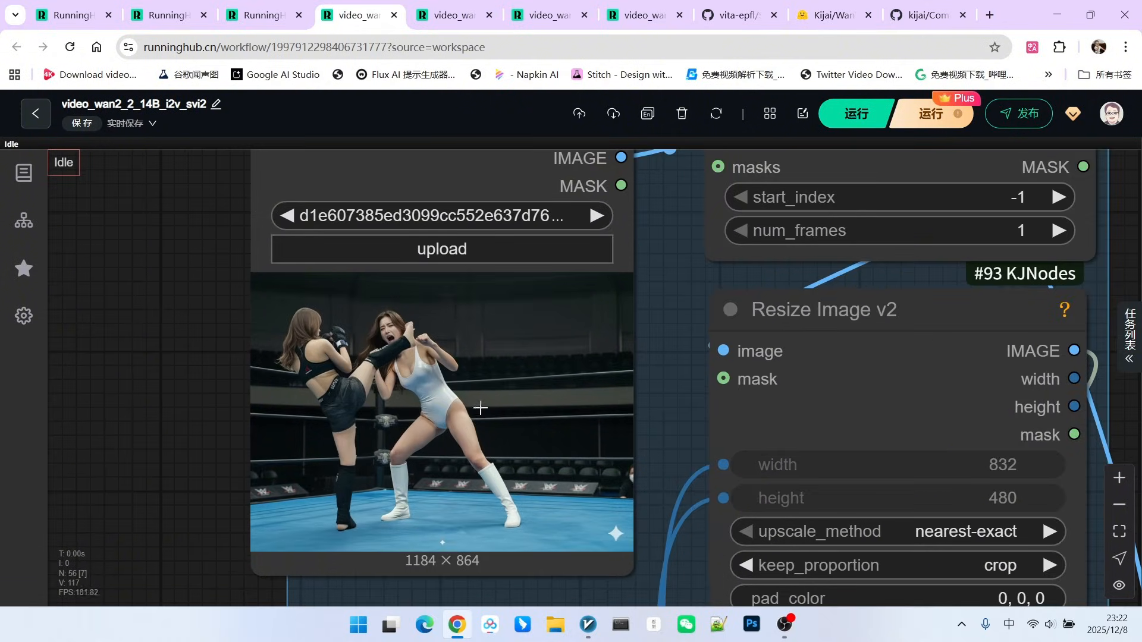
{"action": "mouse_move", "coordinate": [481, 351]}
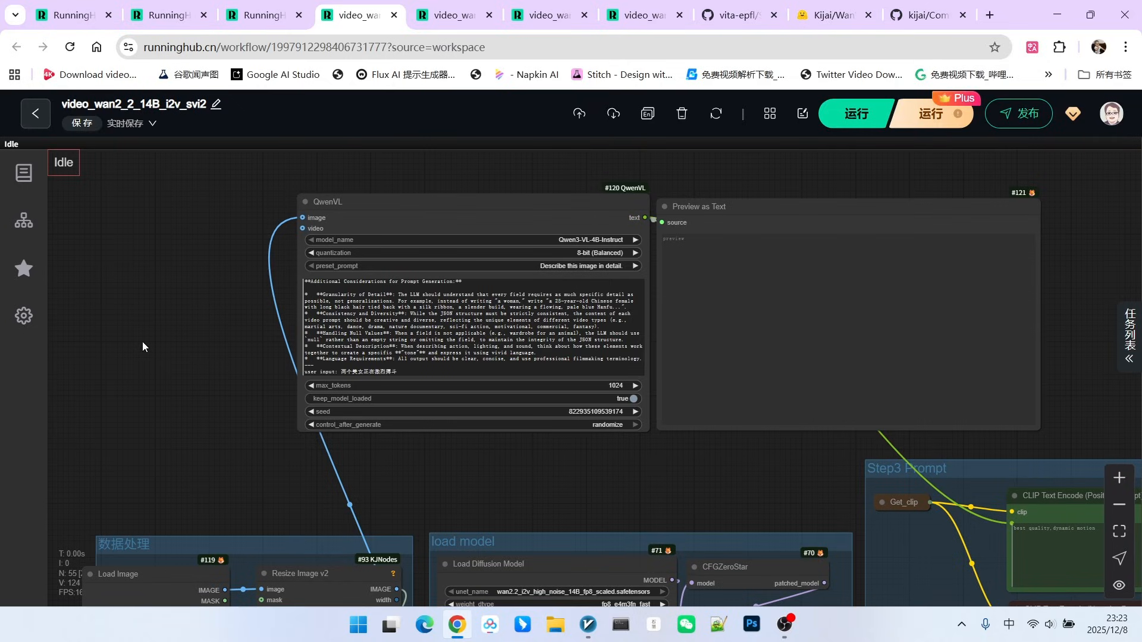
{"action": "mouse_move", "coordinate": [407, 467]}
{"action": "type", "text": "Two beautiful women are fighting fiercely."}
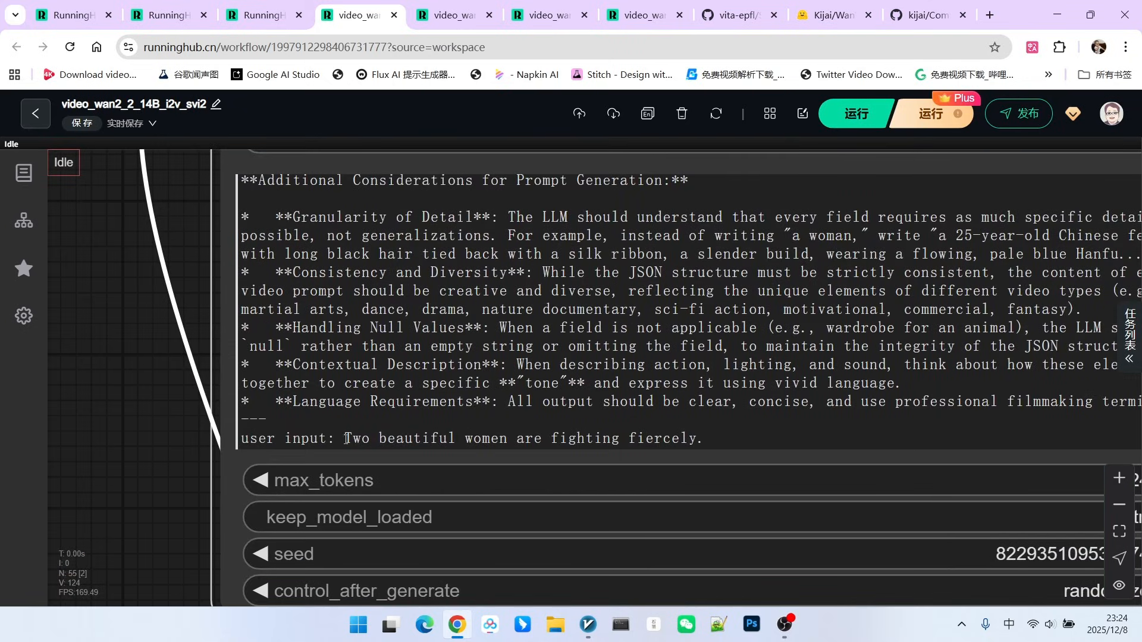
- Zoom into the QwenVL node's prompt 'Two beautiful women are fighting fiercely'
{"action": "left_click", "coordinate": [587, 438]}
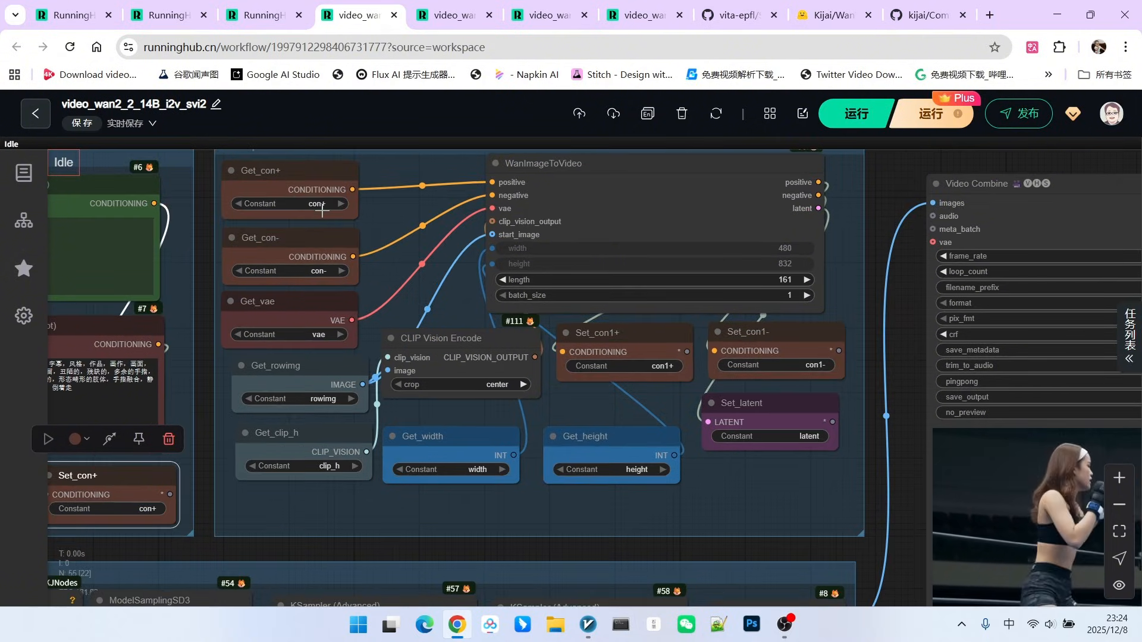
{"action": "mouse_move", "coordinate": [289, 247]}
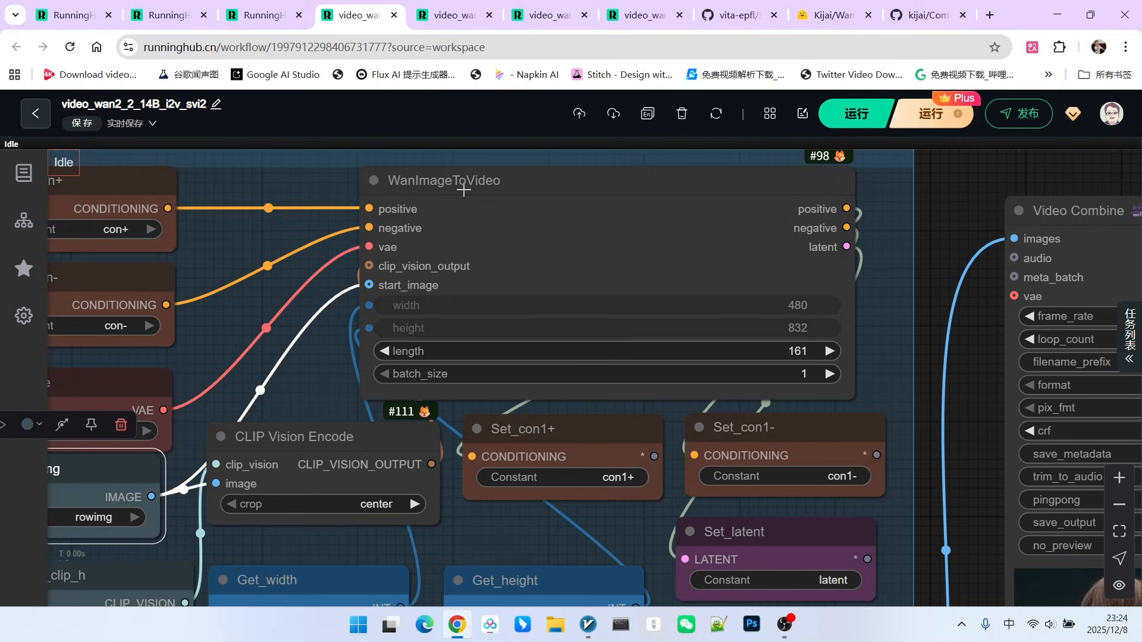
{"action": "mouse_move", "coordinate": [758, 206]}
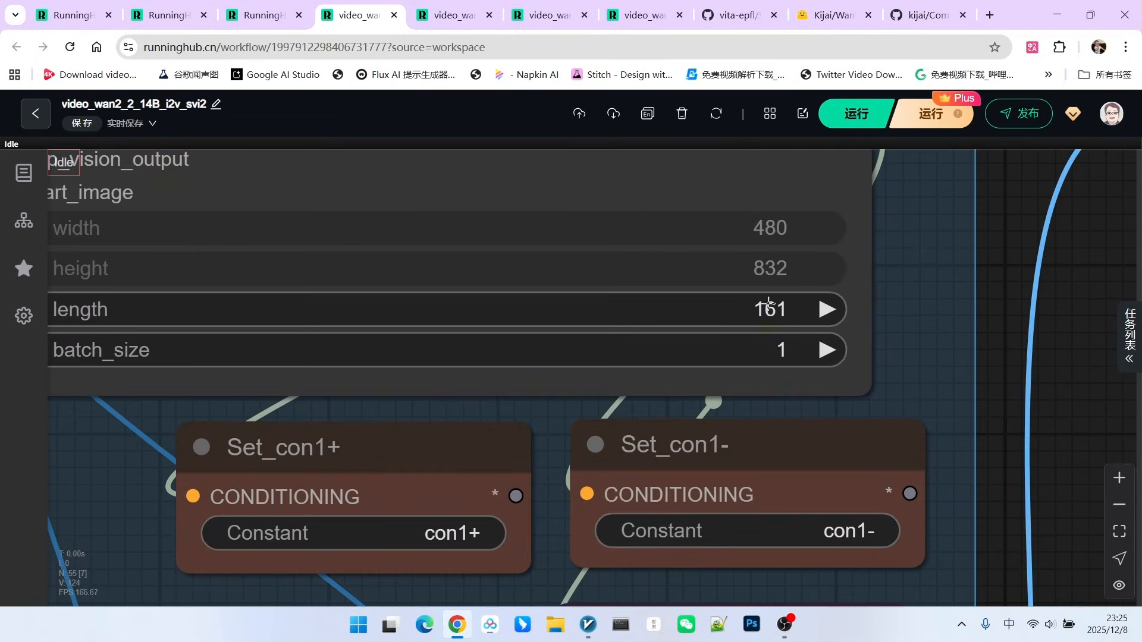
{"action": "mouse_move", "coordinate": [731, 308]}
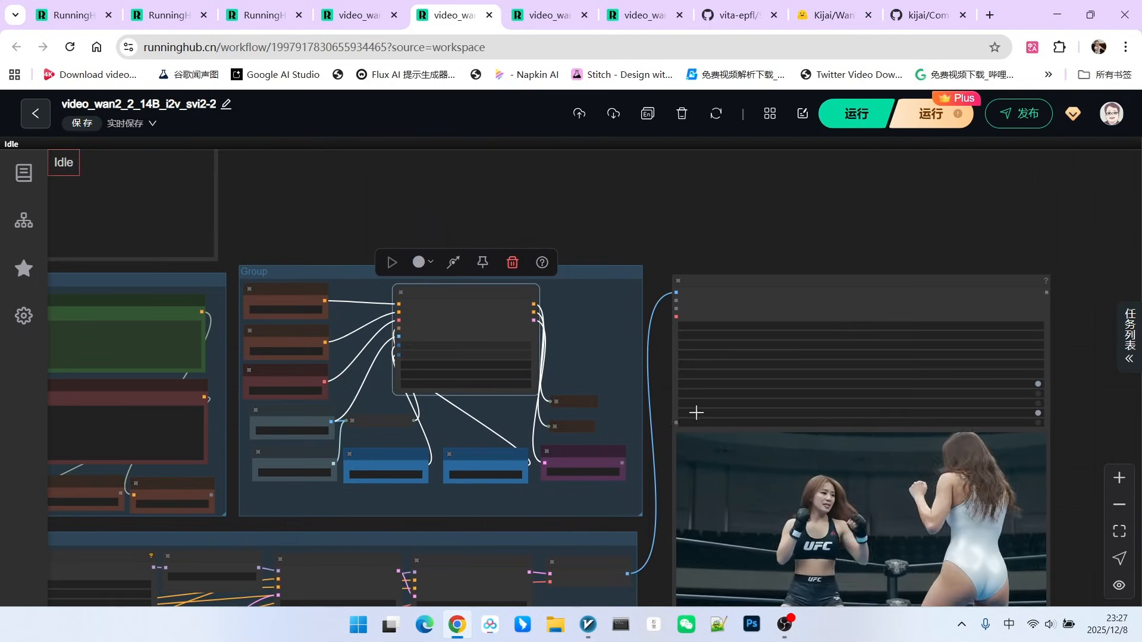
- Read PainterI2V node #122: 832×480, length 161, motion_amplitude 1.35
{"action": "scroll", "scroll_direction": "up", "scroll_amount": 3}
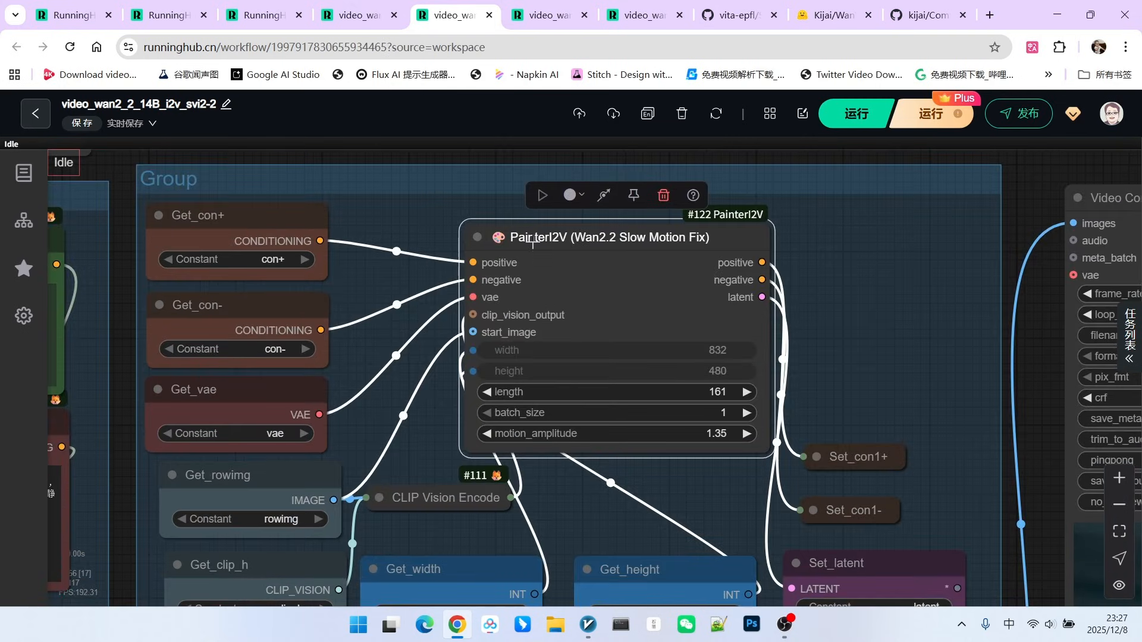
{"action": "mouse_move", "coordinate": [669, 260]}
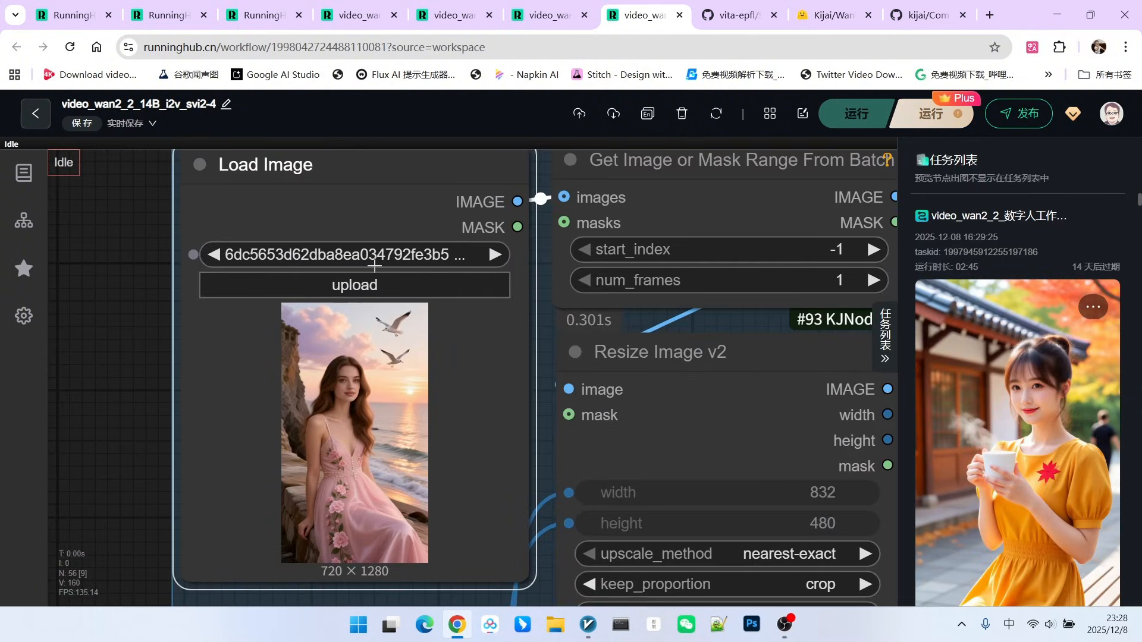
{"action": "mouse_move", "coordinate": [450, 390]}
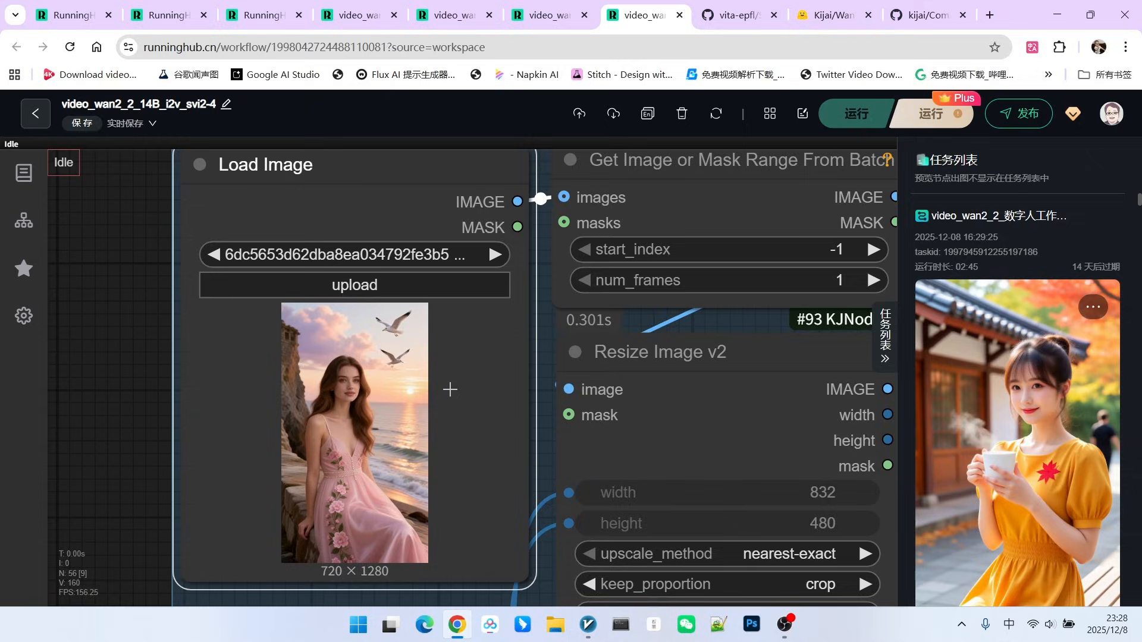
- Inspect the svi2-4 workflow's 720×1280 seaside portrait input and PainterI2V node #124
{"action": "scroll", "scroll_direction": "down", "scroll_amount": 3}
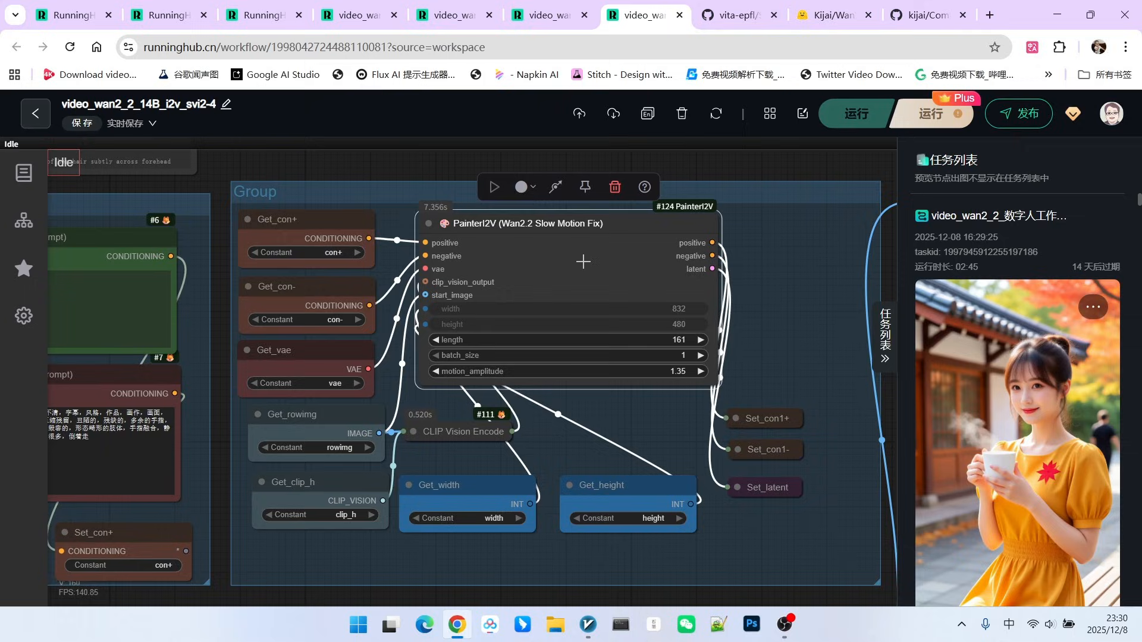
- View the svi2-3 beach video output, then return to the vita-epfl Stable-Video-Infinity repository
{"action": "scroll", "scroll_direction": "down", "scroll_amount": 3}
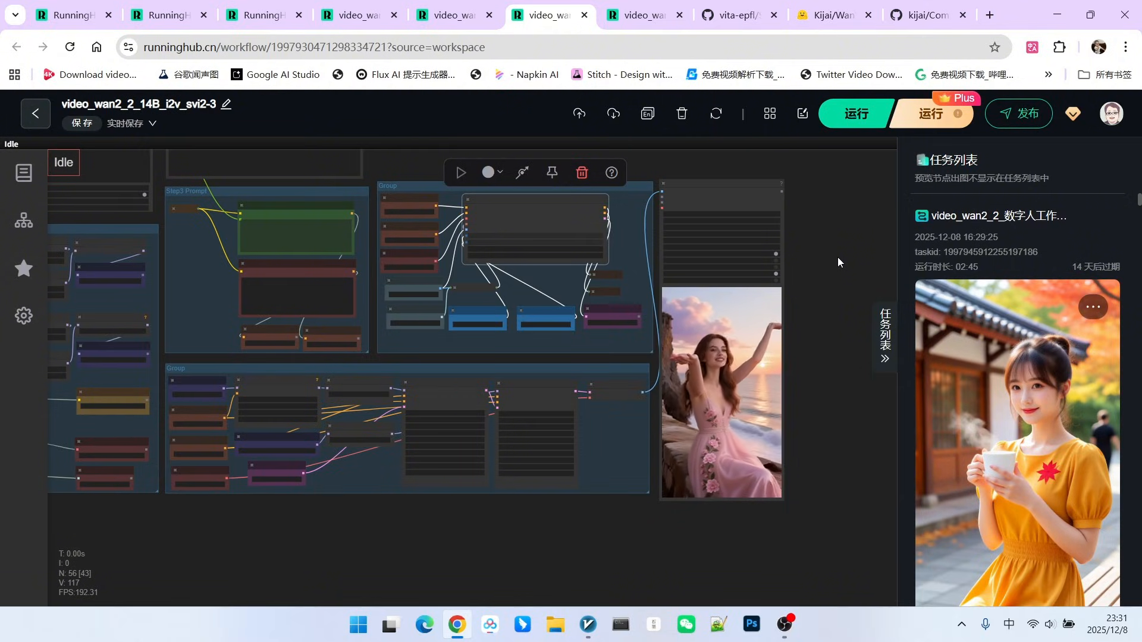
{"action": "left_click", "coordinate": [735, 15]}
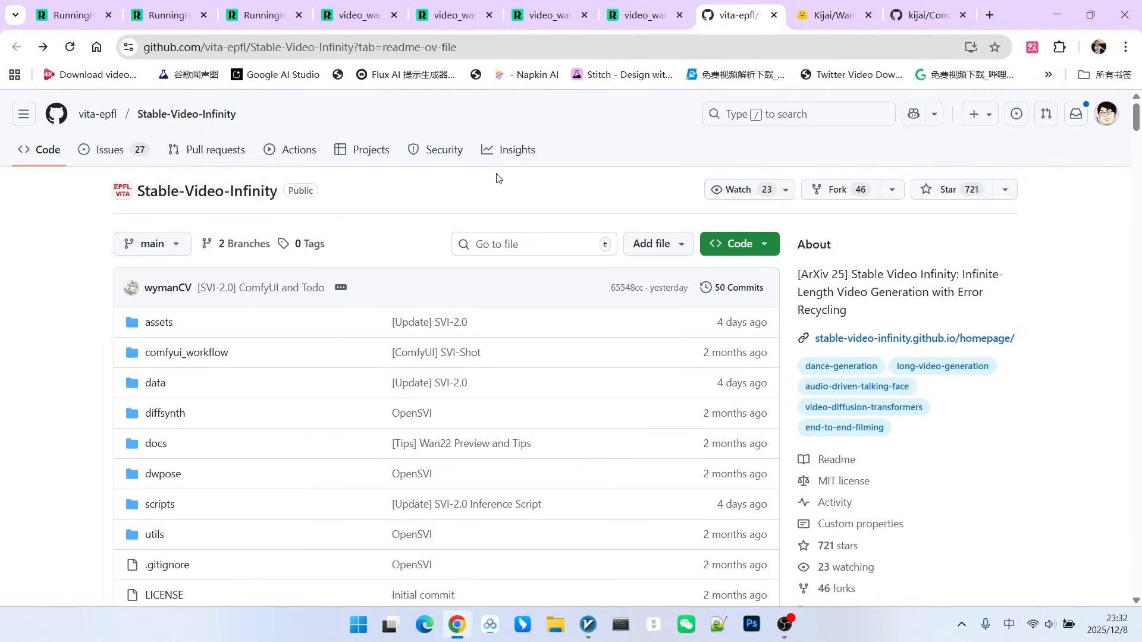
{"action": "mouse_move", "coordinate": [478, 190]}
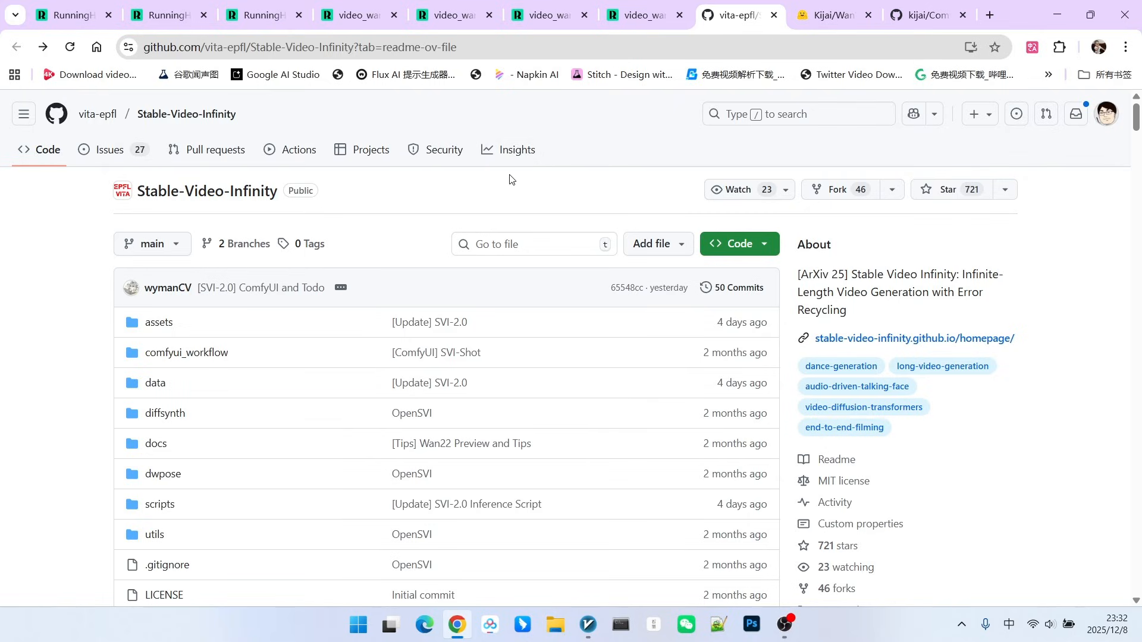
- Enter the svi_wan22 branch's comfyui_workflow folder, then switch to the SVI-Wan22-1207 workflow
{"action": "left_click", "coordinate": [635, 14]}
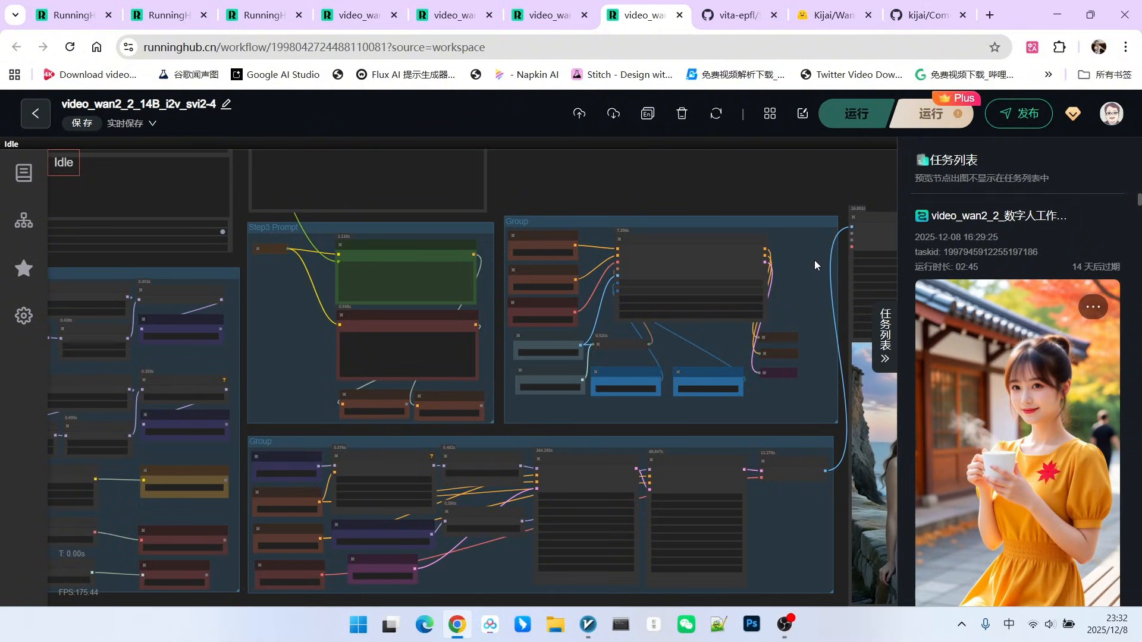
{"action": "left_click", "coordinate": [735, 14]}
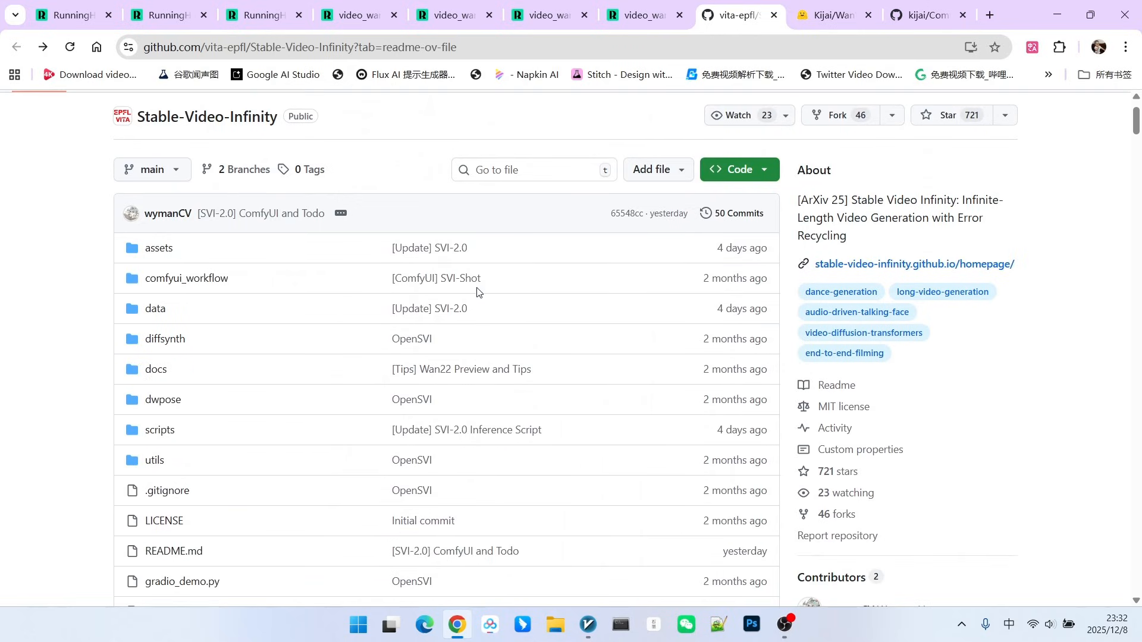
{"action": "mouse_move", "coordinate": [482, 261]}
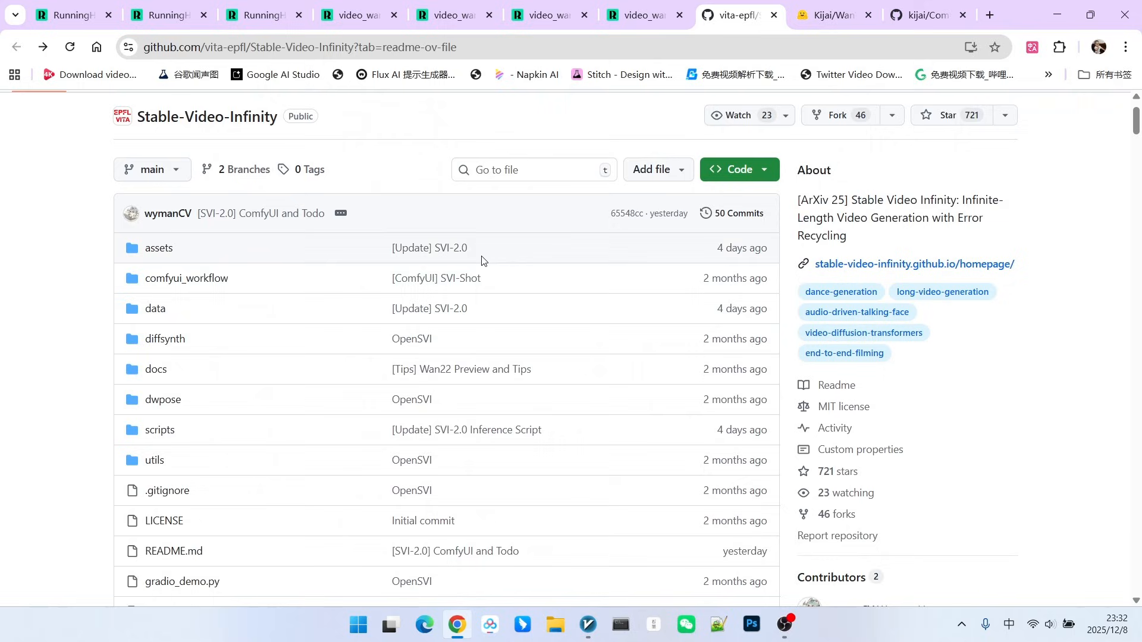
{"action": "mouse_move", "coordinate": [479, 232]}
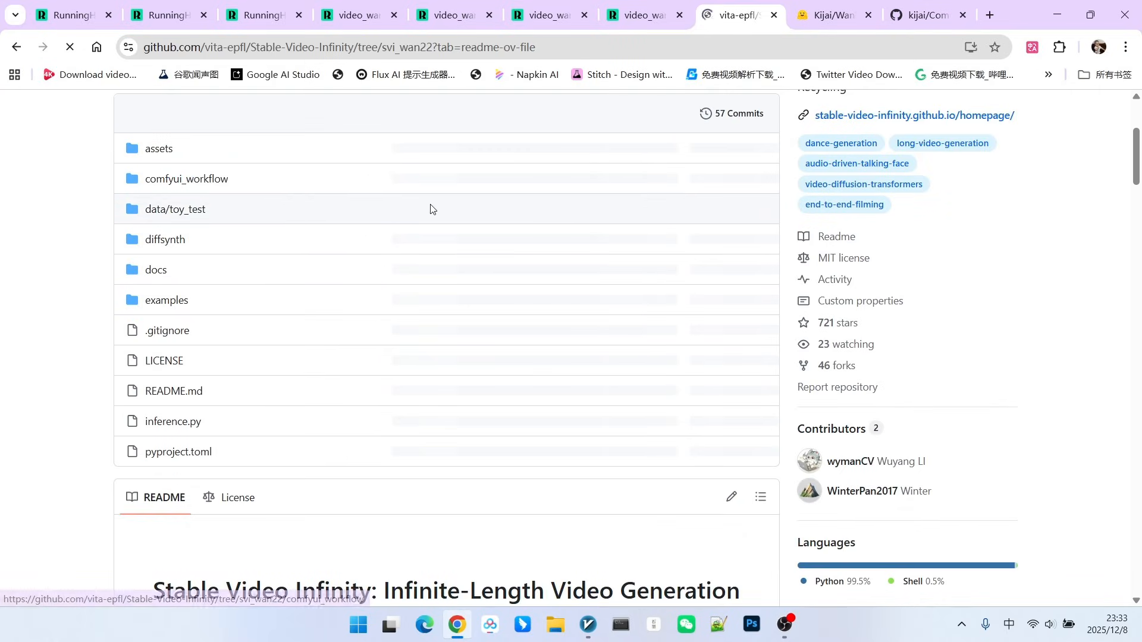
{"action": "left_click", "coordinate": [187, 179]}
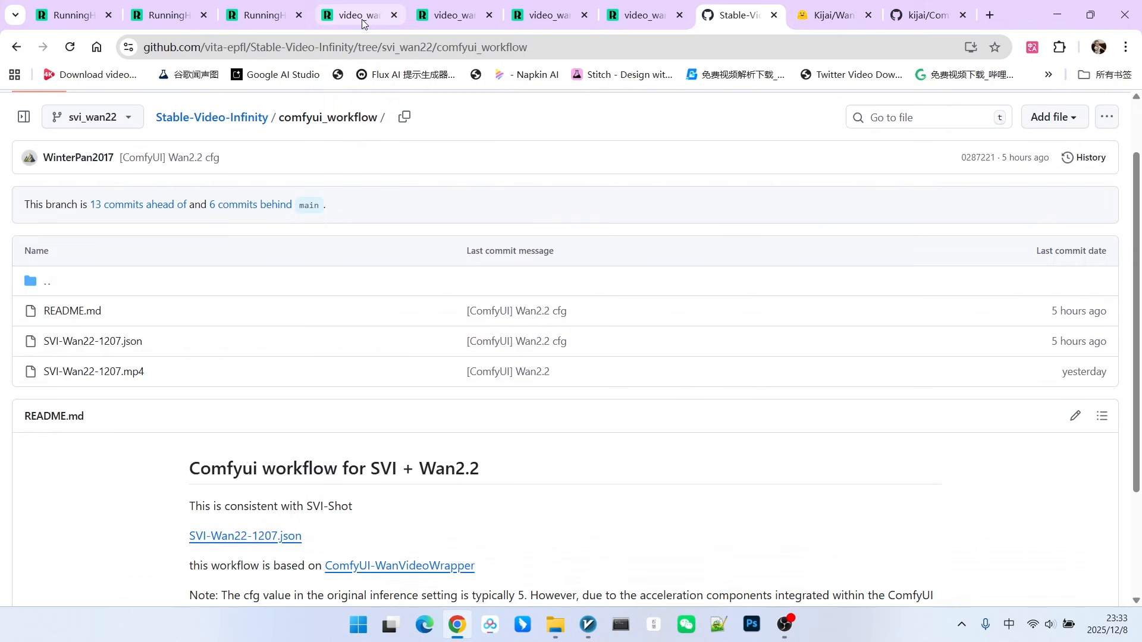
{"action": "left_click", "coordinate": [329, 15]}
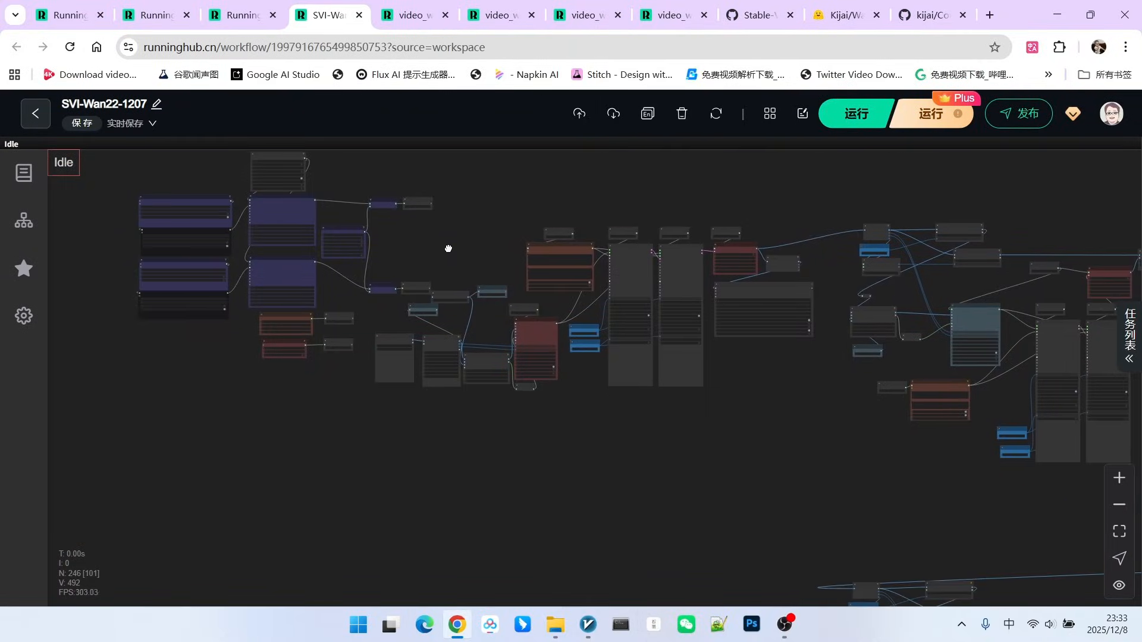
- Pan across the official workflow's grid of repeated extension sampling groups
{"action": "left_click_drag", "start_coordinate": [449, 248], "coordinate": [406, 239]}
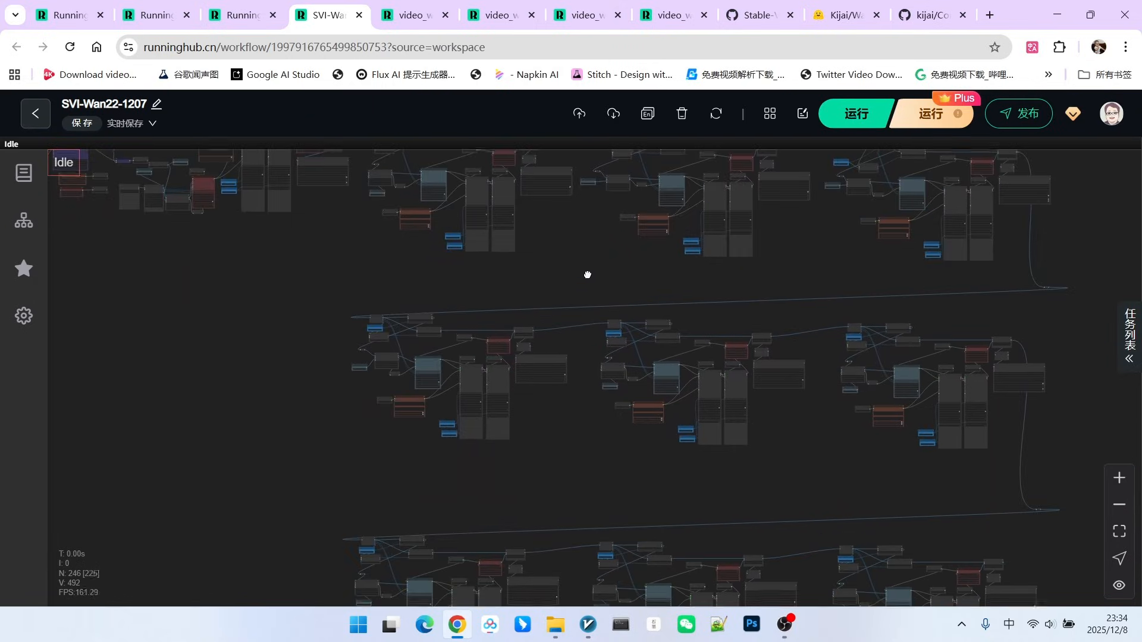
{"action": "left_click_drag", "start_coordinate": [587, 275], "coordinate": [583, 295]}
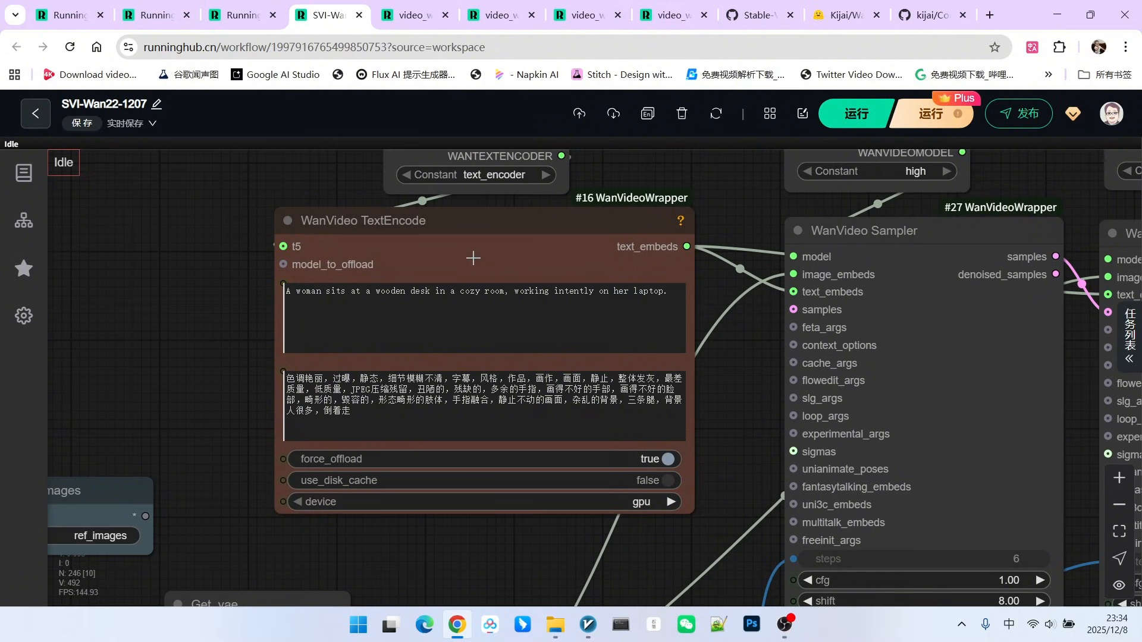
{"action": "mouse_move", "coordinate": [534, 240]}
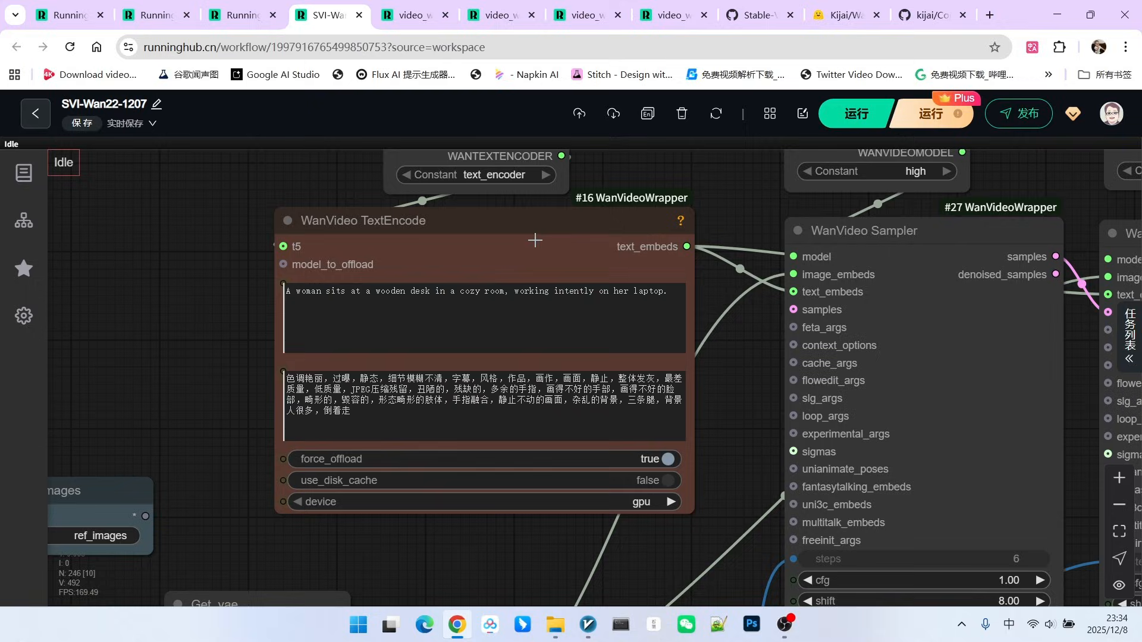
- Read TextEncode #16's laptop prompt and #140's sipping-coffee prompt beside the VACE Start To End Frame node
{"action": "scroll", "scroll_direction": "down", "scroll_amount": 3}
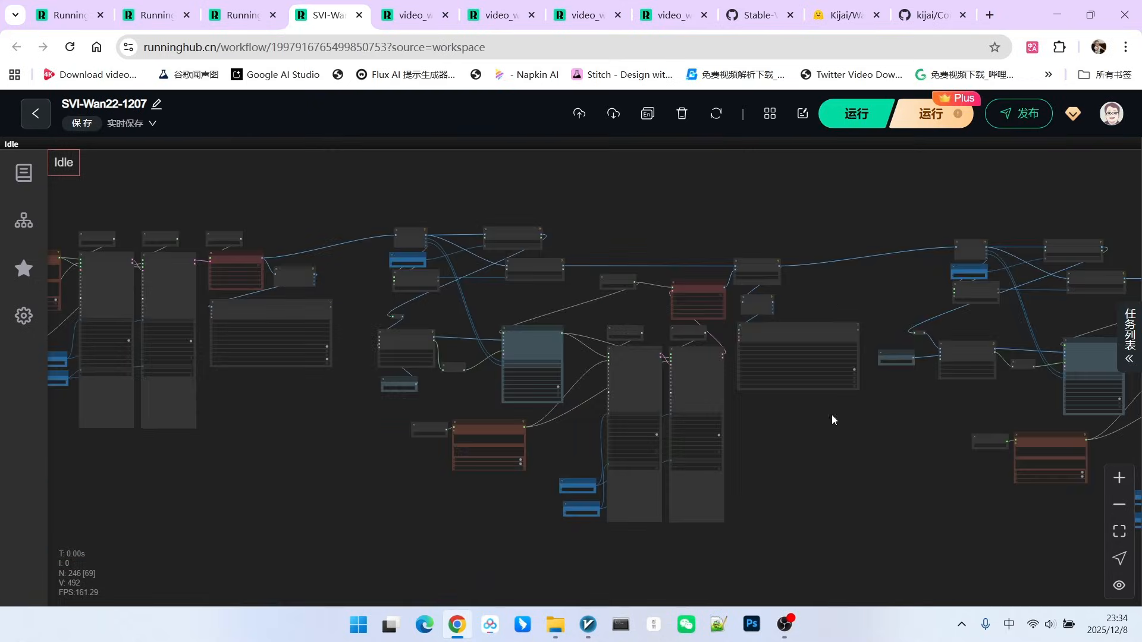
{"action": "scroll", "scroll_direction": "down", "scroll_amount": 3}
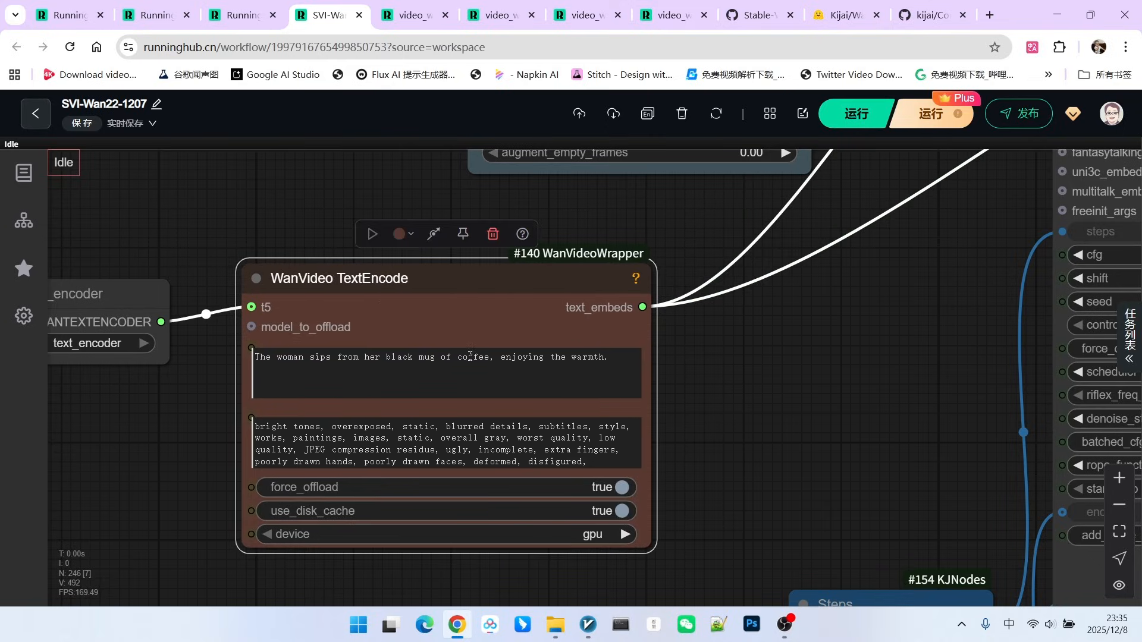
{"action": "scroll", "scroll_direction": "down", "scroll_amount": 3}
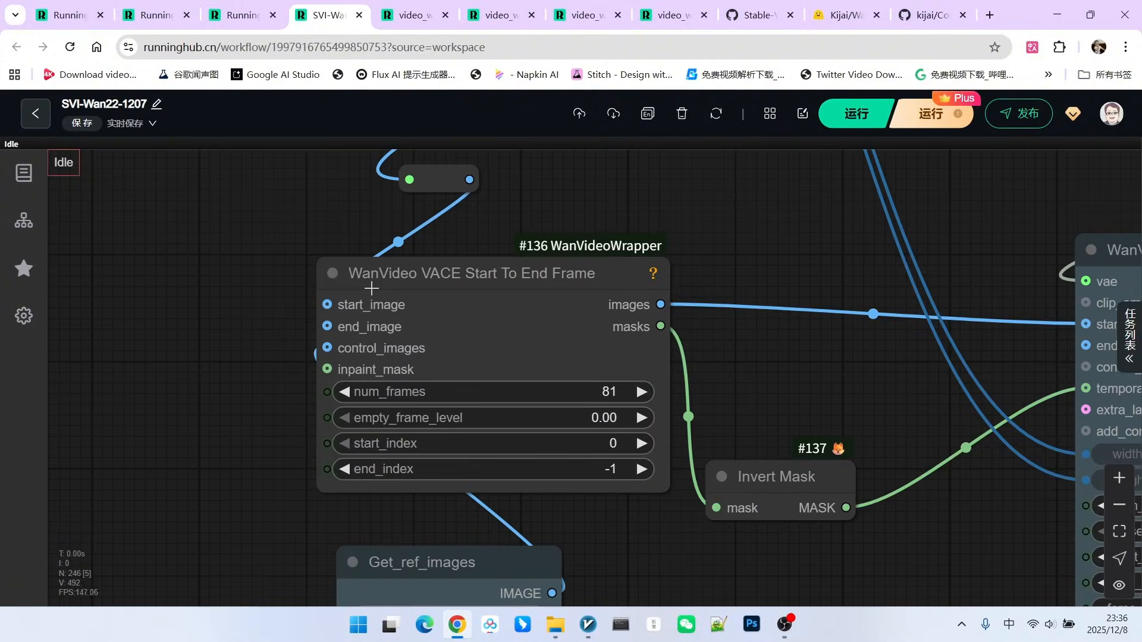
{"action": "mouse_move", "coordinate": [527, 286]}
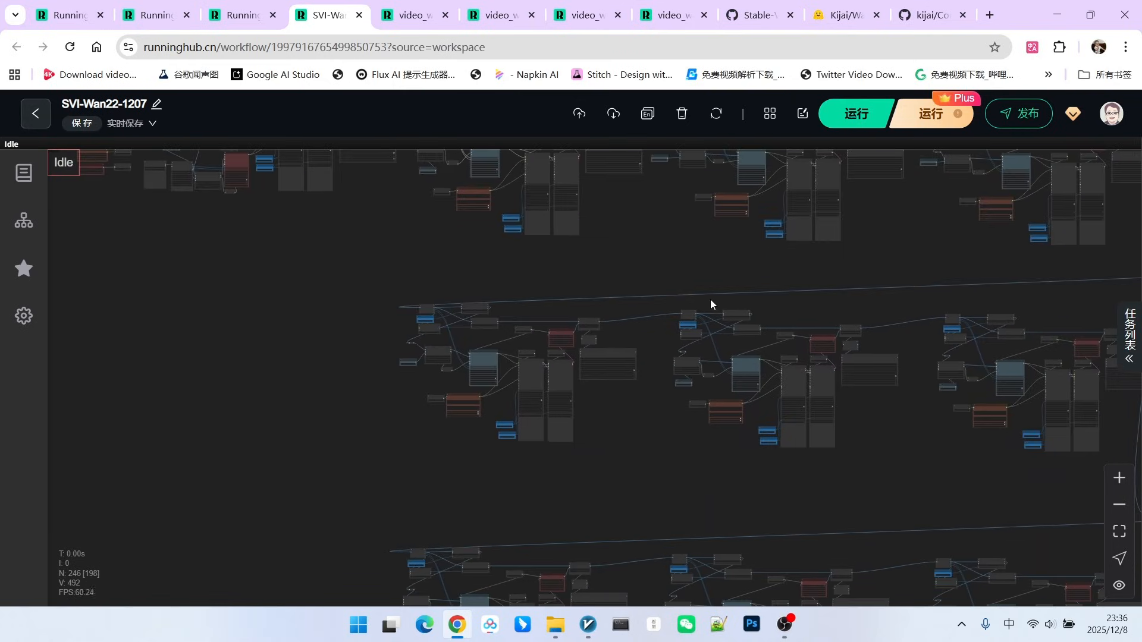
- Return to the video_wan2_2_14B_i2v_svi2 workflow after reviewing the VACE Start To End Frame node
{"action": "left_click", "coordinate": [412, 14]}
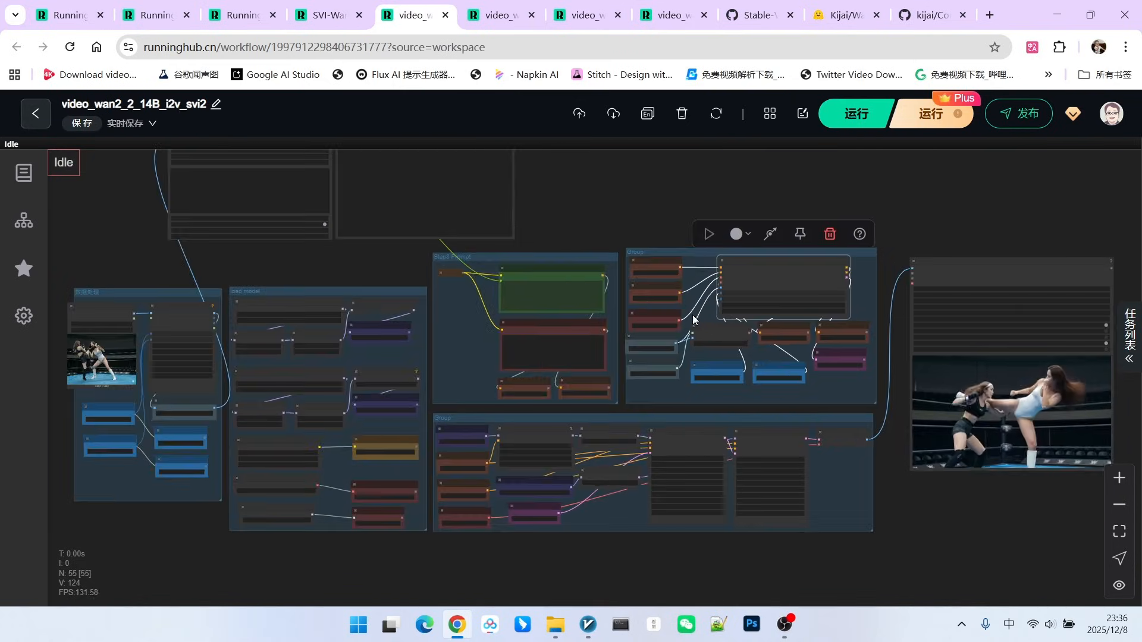